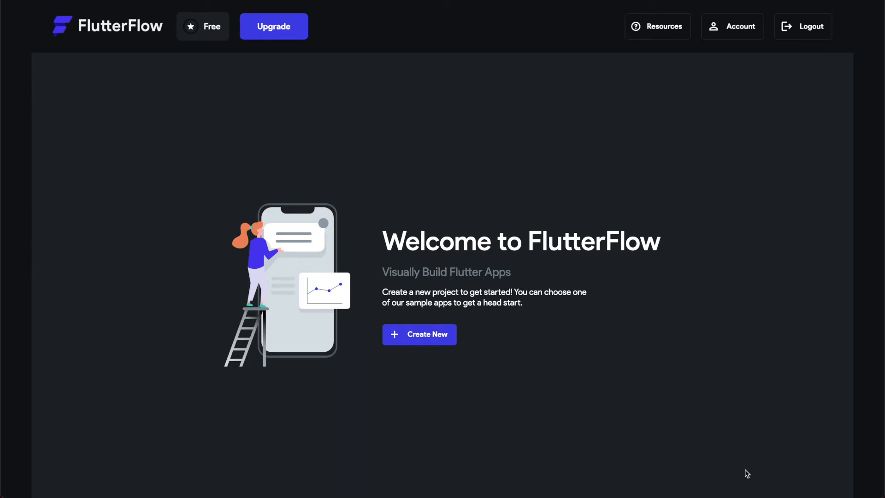
pyautogui.moveTo(435, 317)
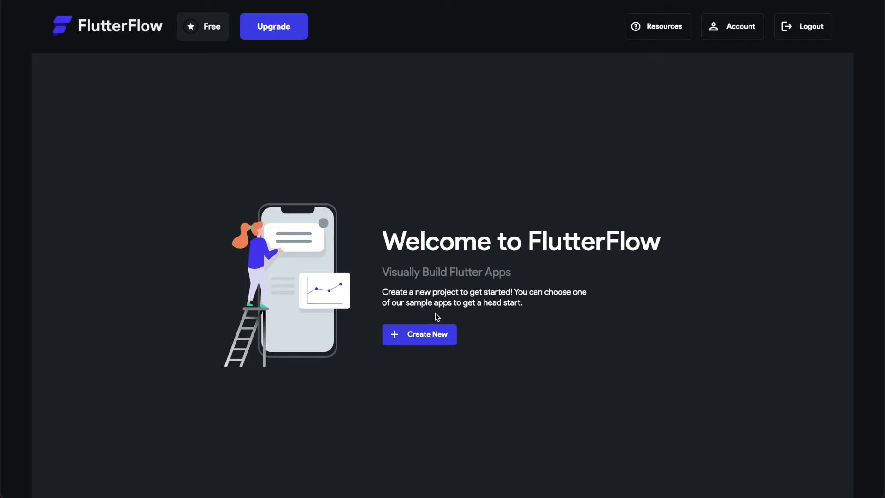
pyautogui.moveTo(440, 332)
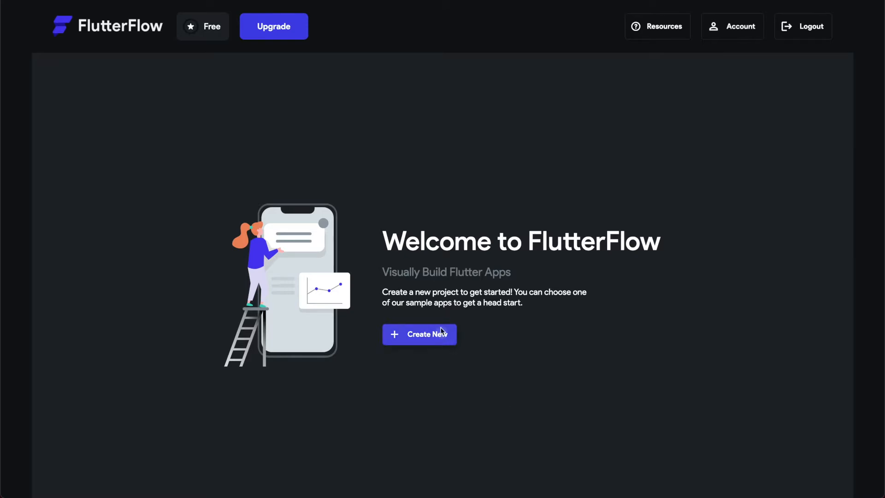
# Step: Start a new project named Test and browse templates to the Quickounce photo-sharing sample
pyautogui.click(418, 333)
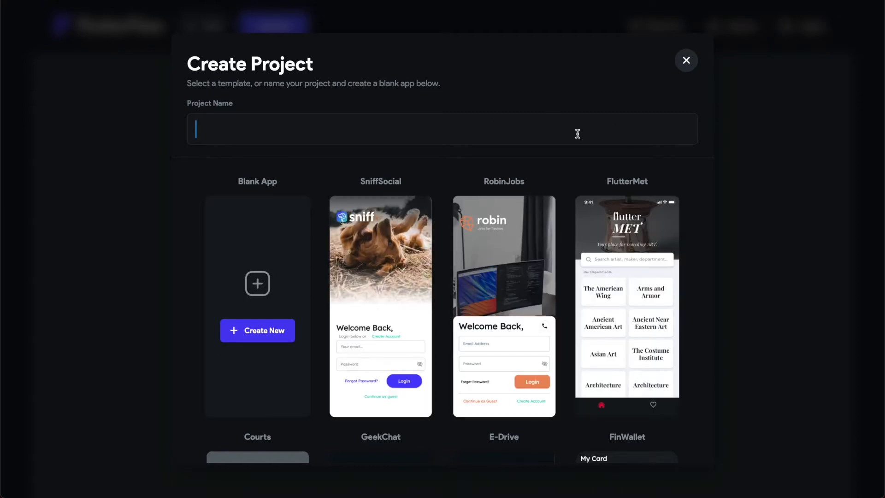
pyautogui.scroll(-3)
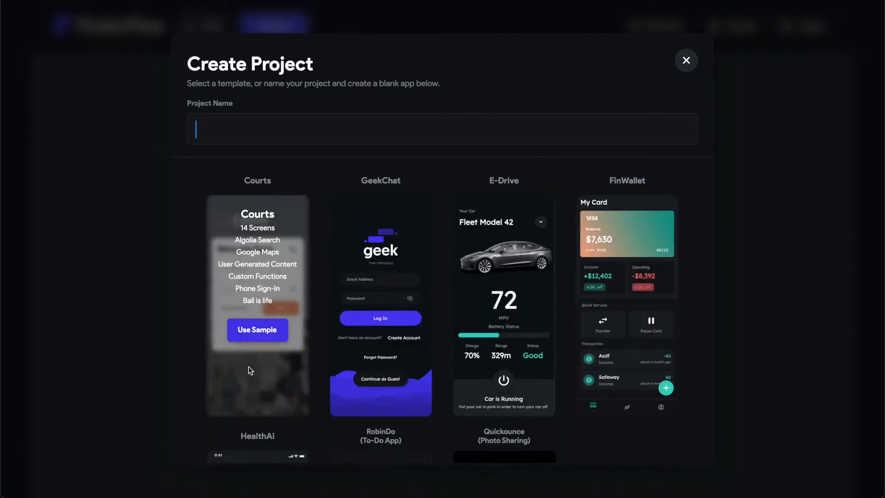
pyautogui.scroll(-3)
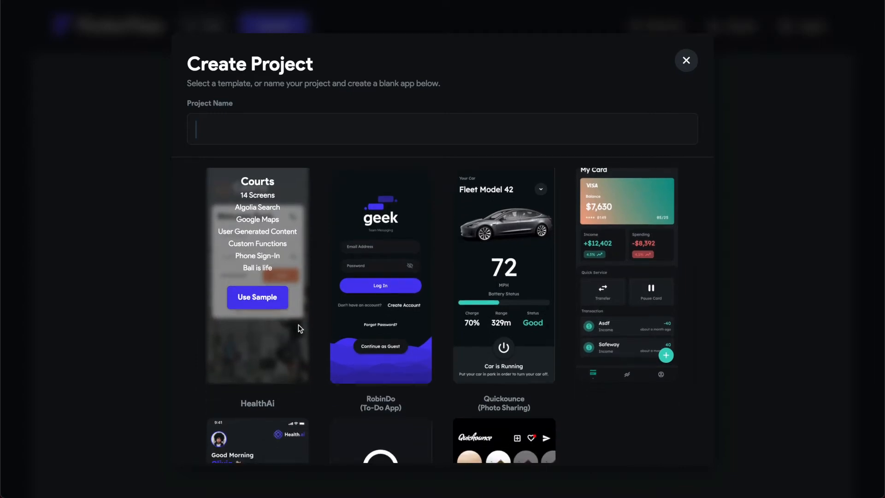
pyautogui.scroll(-3)
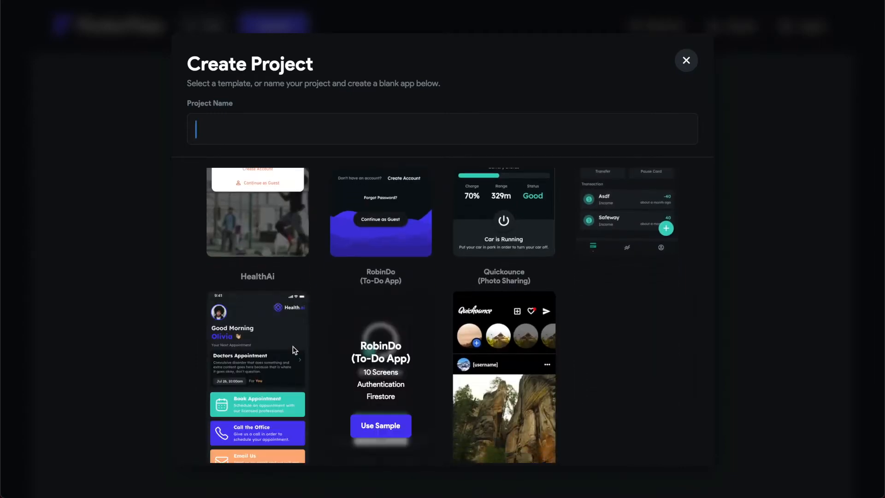
pyautogui.moveTo(385, 366)
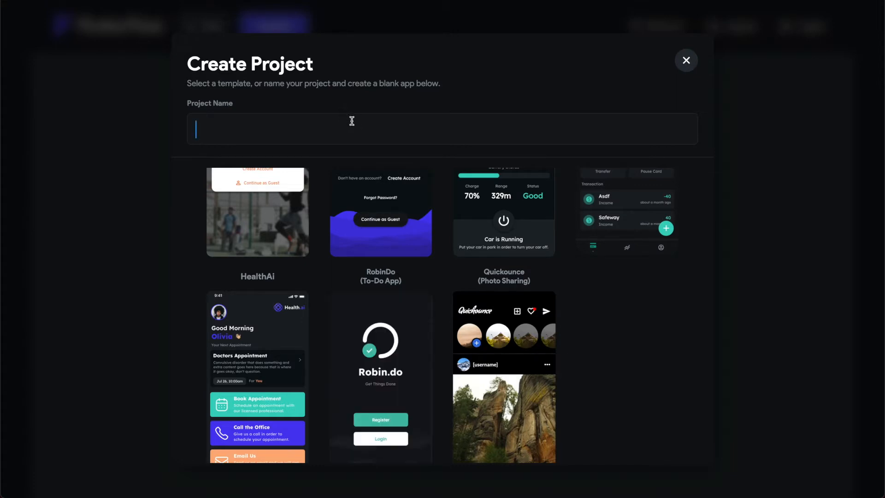
pyautogui.moveTo(349, 116)
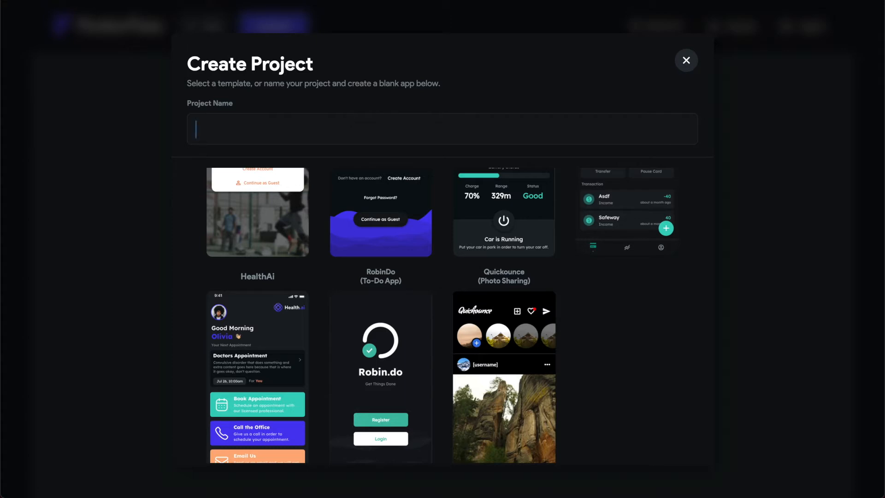
pyautogui.write('Test')
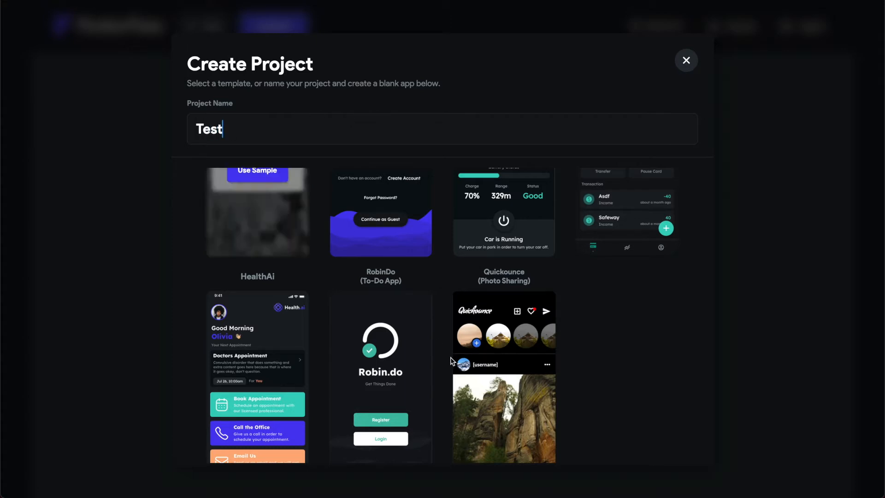
pyautogui.moveTo(503, 372)
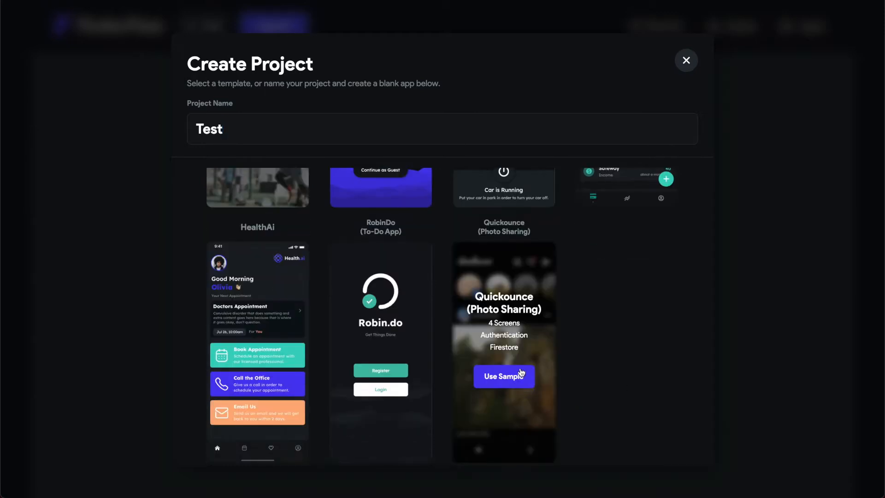
# Step: Create Test from the Quickounce sample and run it, getting a Firebase Web Config error
pyautogui.click(503, 376)
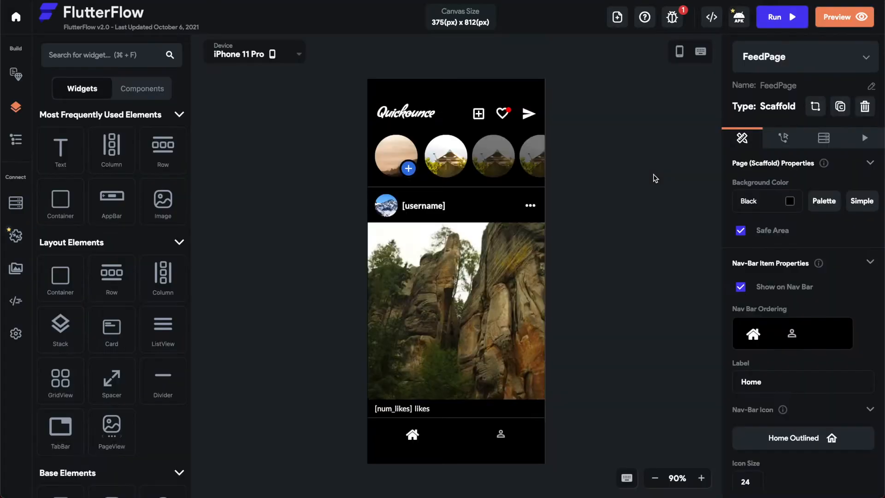
pyautogui.moveTo(14, 378)
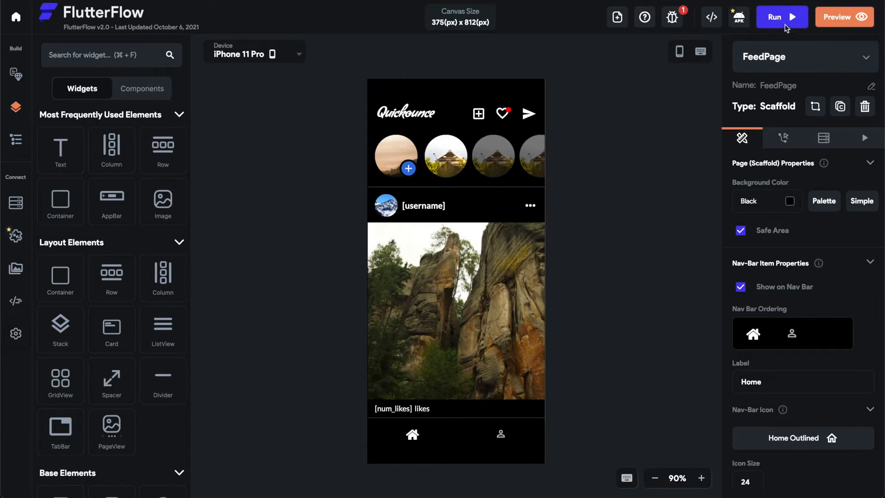
pyautogui.click(781, 16)
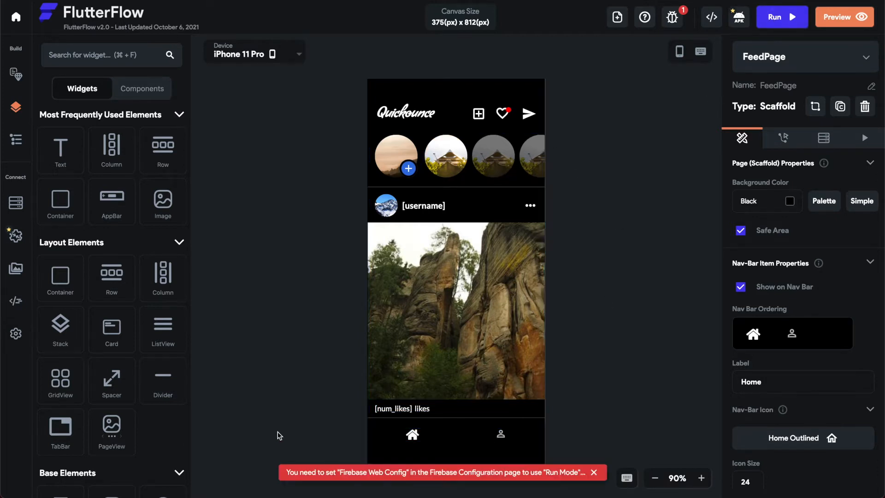
pyautogui.moveTo(304, 432)
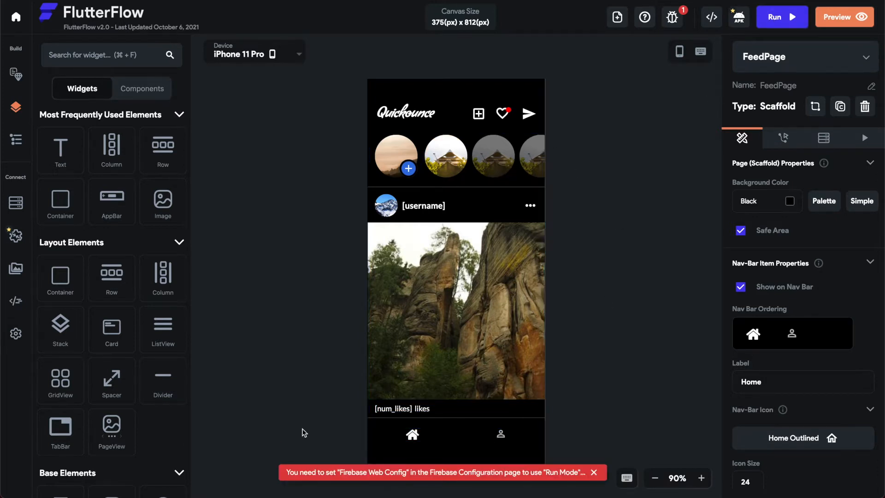
# Step: Open the Test project's settings and its Firebase integration page
pyautogui.click(15, 334)
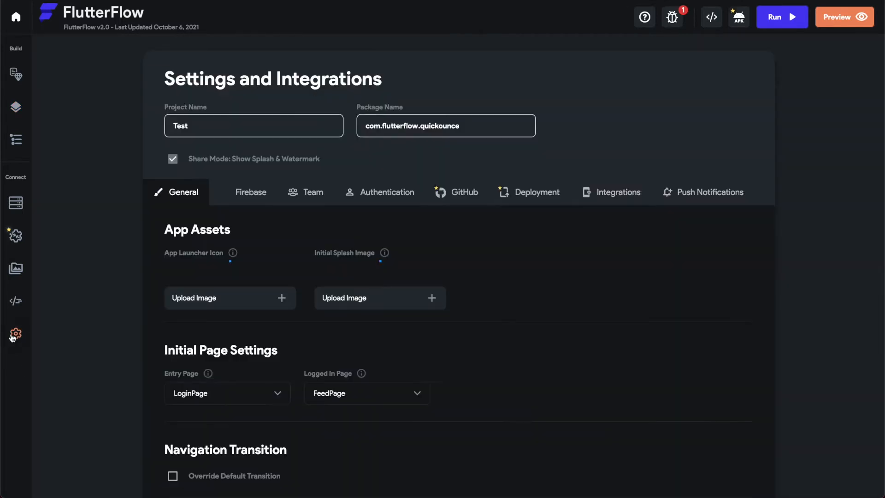
pyautogui.click(249, 192)
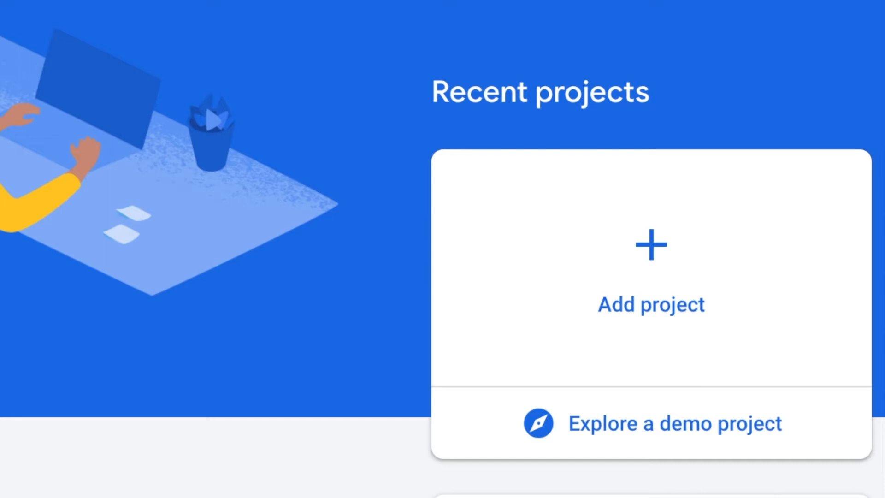
pyautogui.moveTo(696, 234)
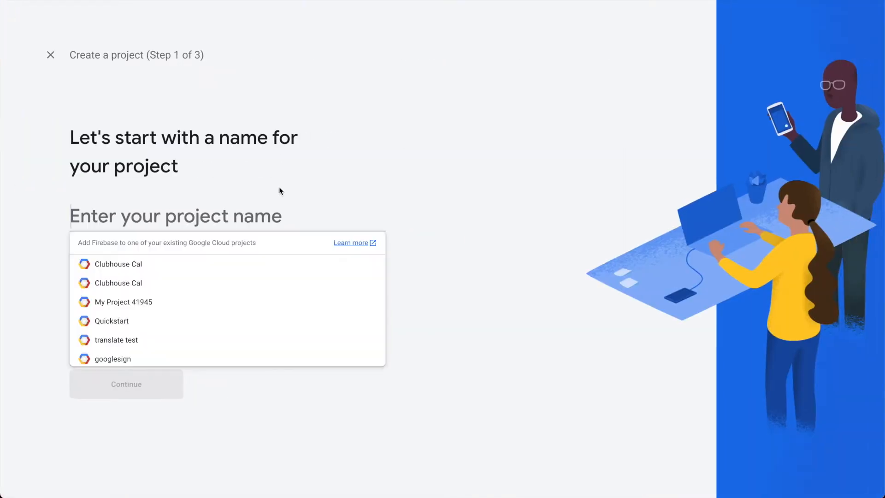
# Step: Create a Firebase project named 'Test' with Google Analytics left enabled
pyautogui.write('Test')
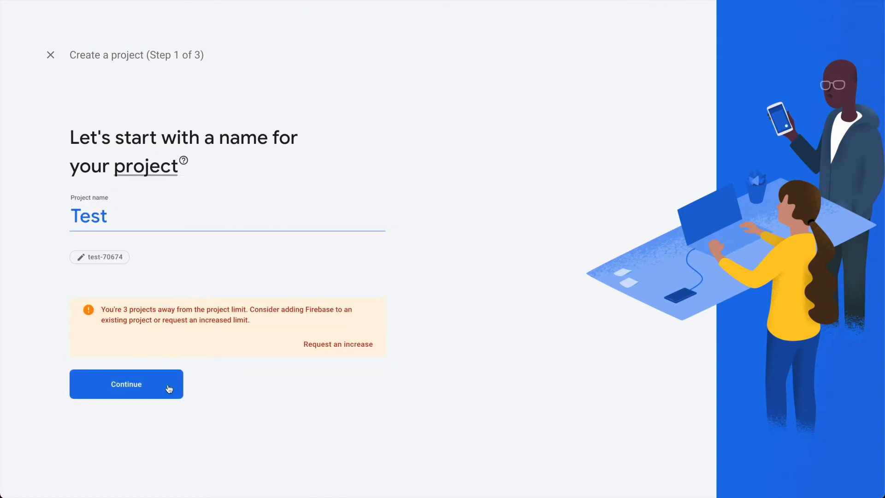
pyautogui.click(125, 384)
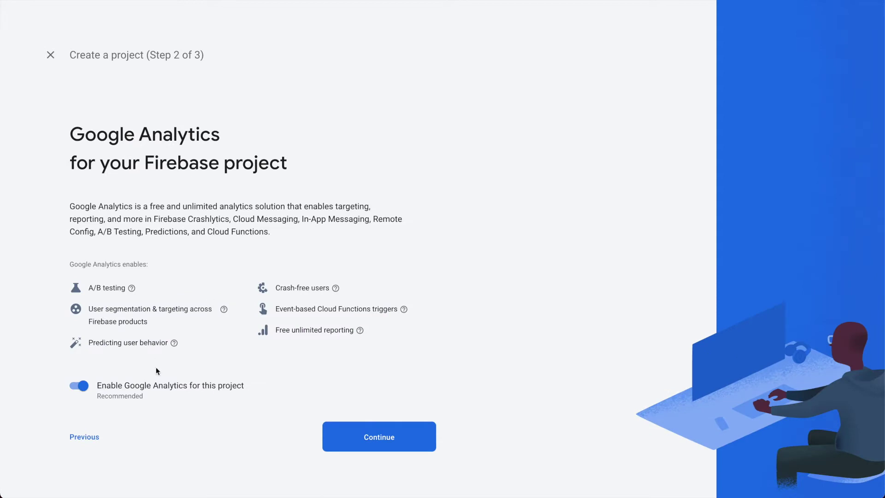
pyautogui.click(379, 436)
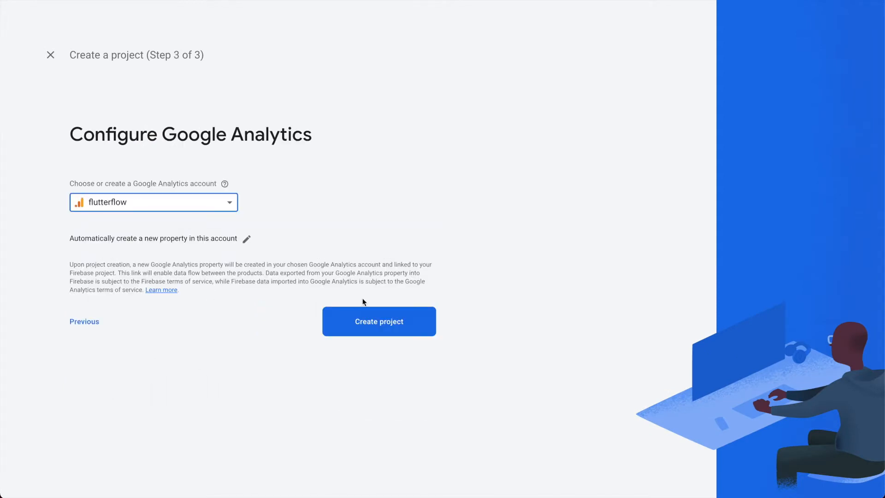
pyautogui.click(379, 321)
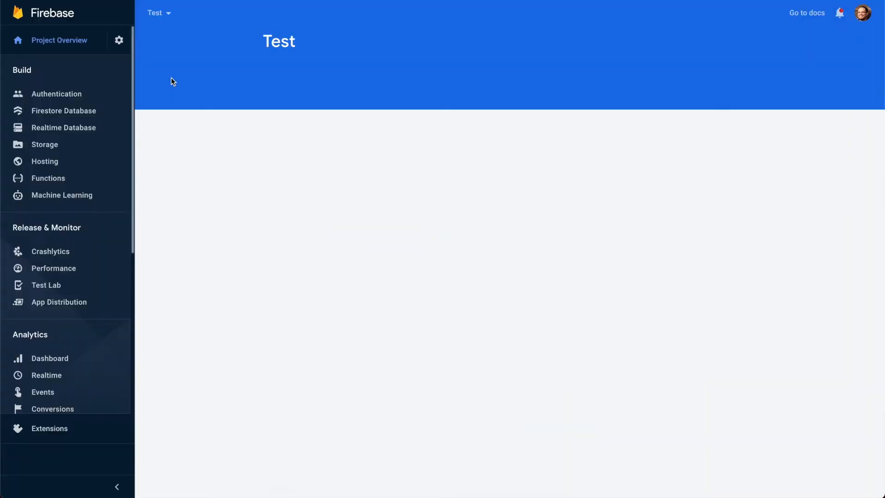
# Step: Open the Test project's settings and select its project ID test-70674
pyautogui.click(118, 40)
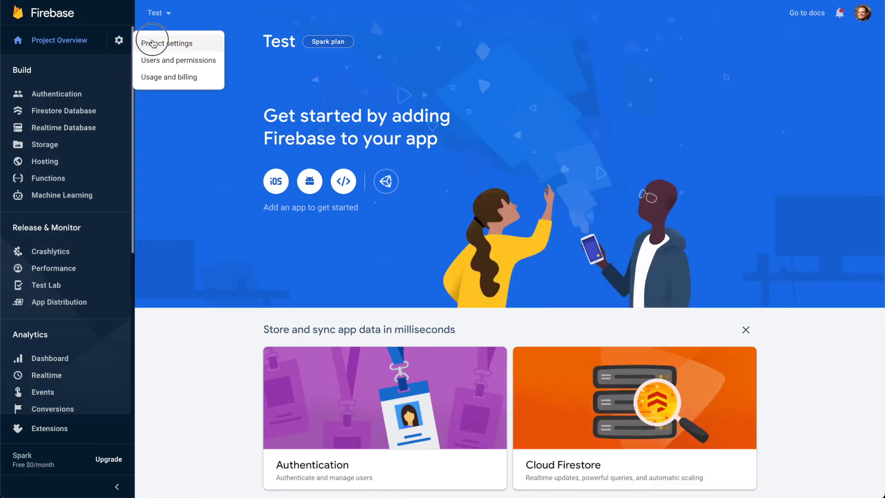
pyautogui.click(166, 43)
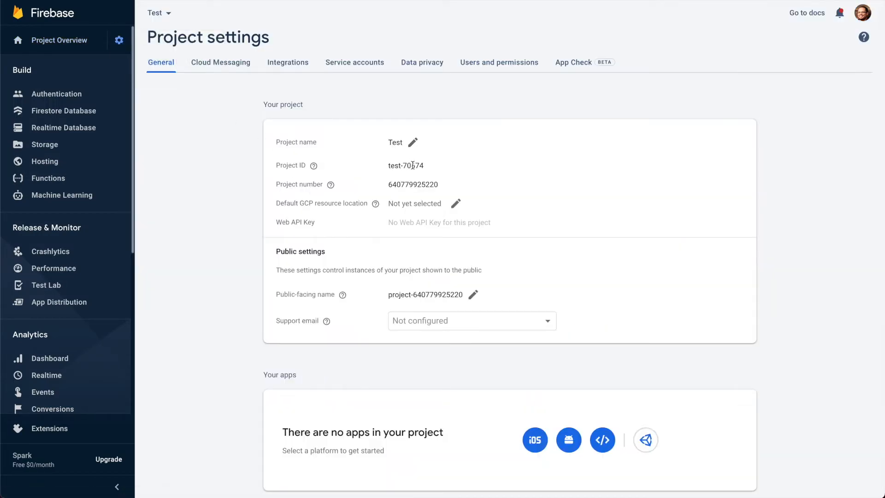
pyautogui.doubleClick(405, 166)
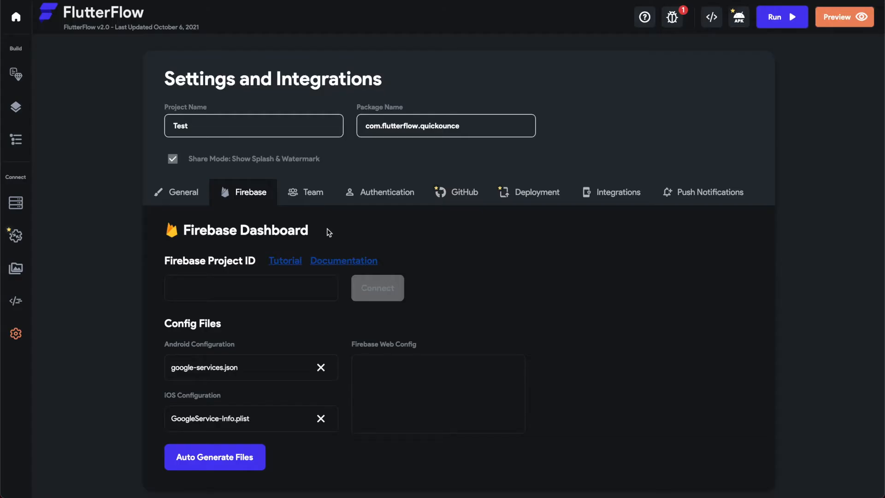
# Step: Enter test-70674 in FlutterFlow's Firebase Project ID field
pyautogui.write('test-70674')
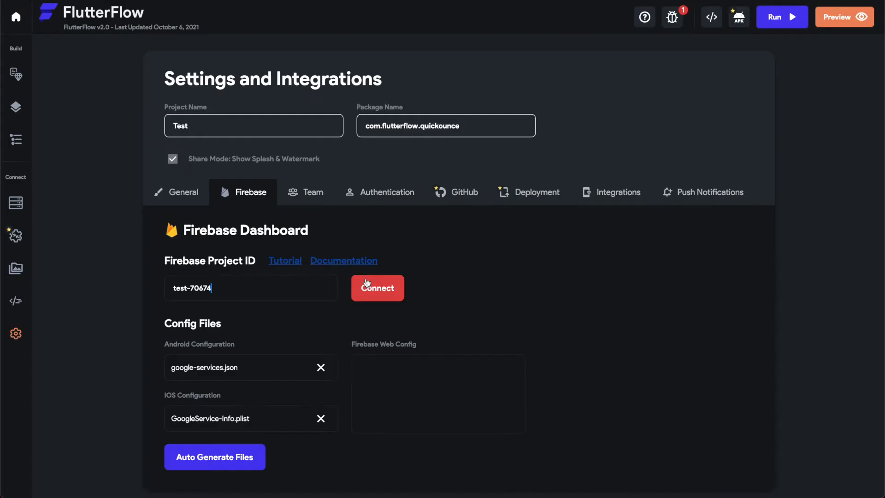
pyautogui.moveTo(376, 203)
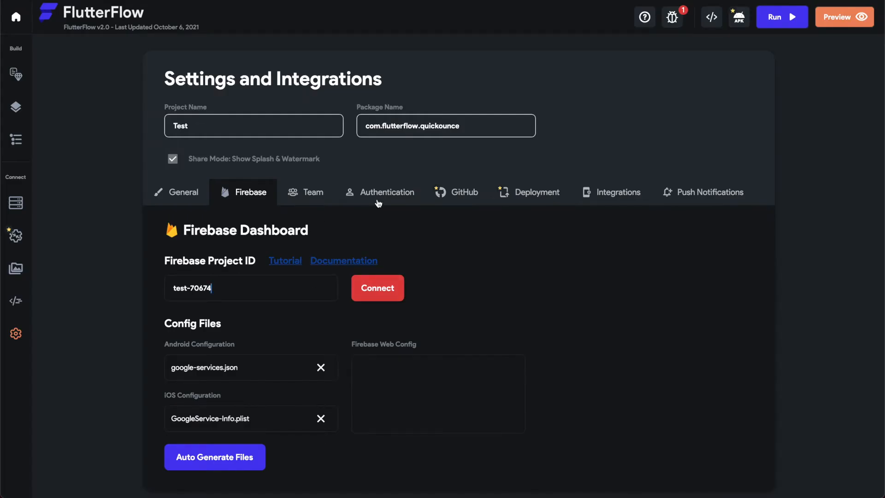
pyautogui.moveTo(398, 229)
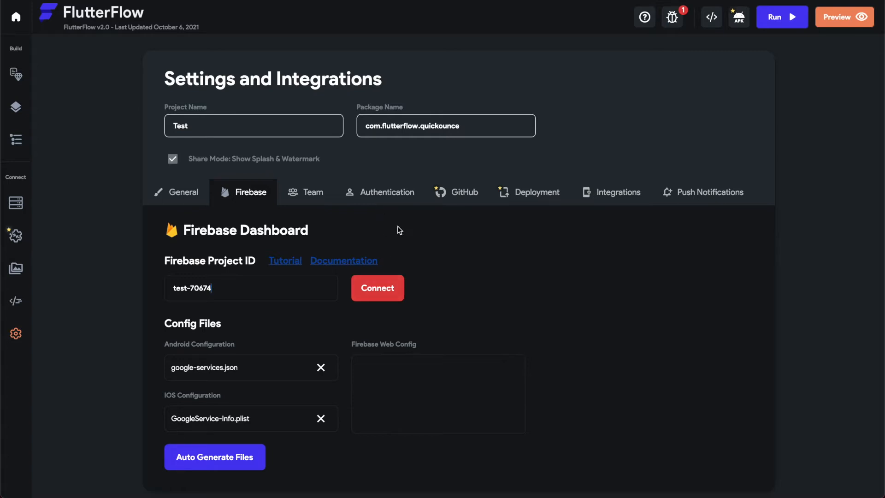
pyautogui.moveTo(314, 207)
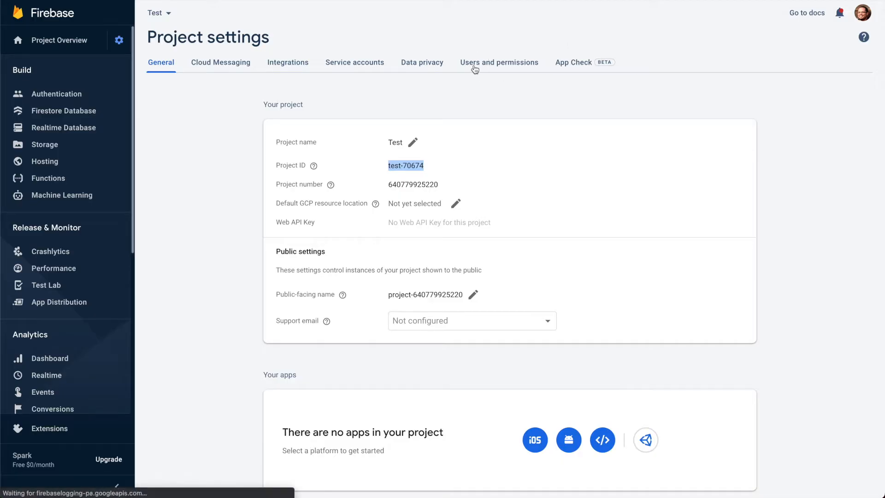
pyautogui.click(499, 62)
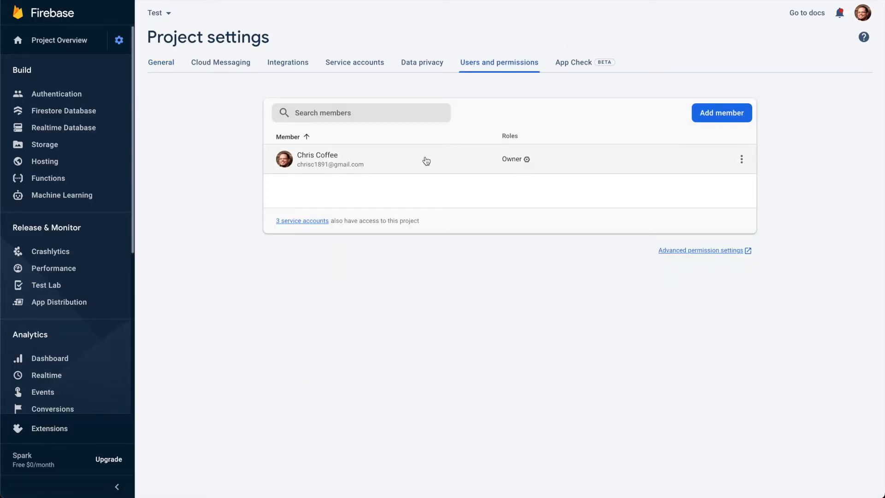
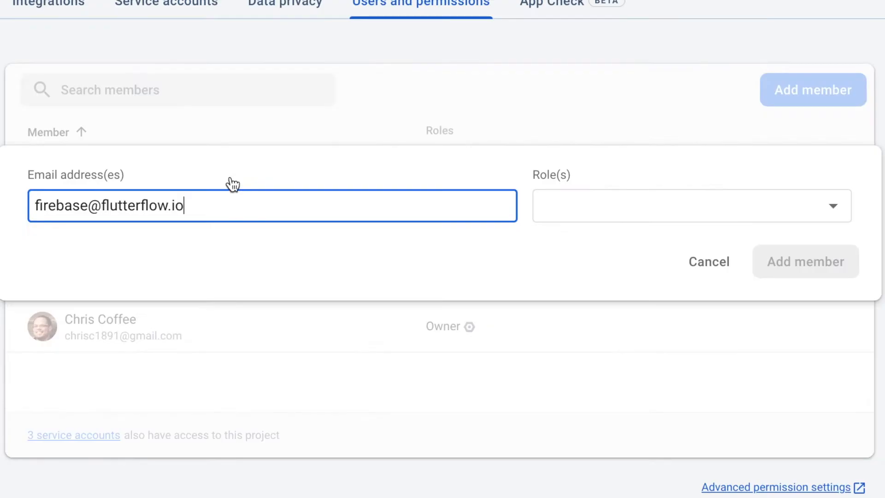
pyautogui.moveTo(122, 202)
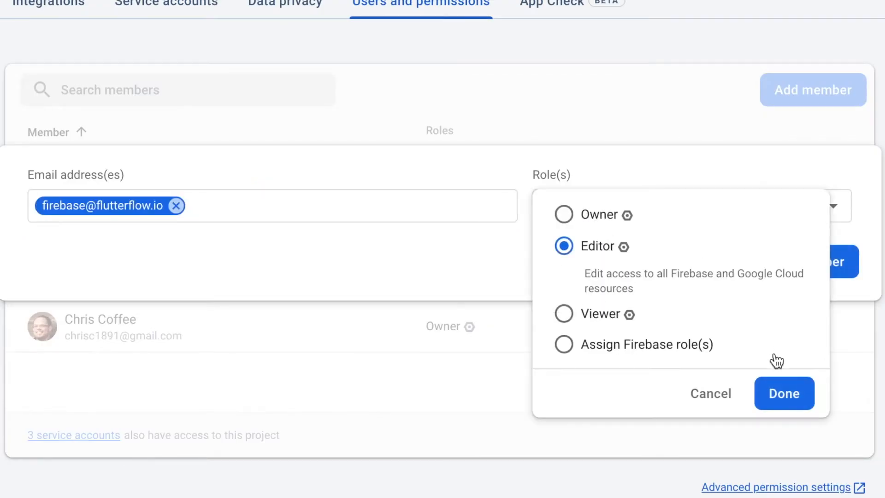
pyautogui.click(783, 393)
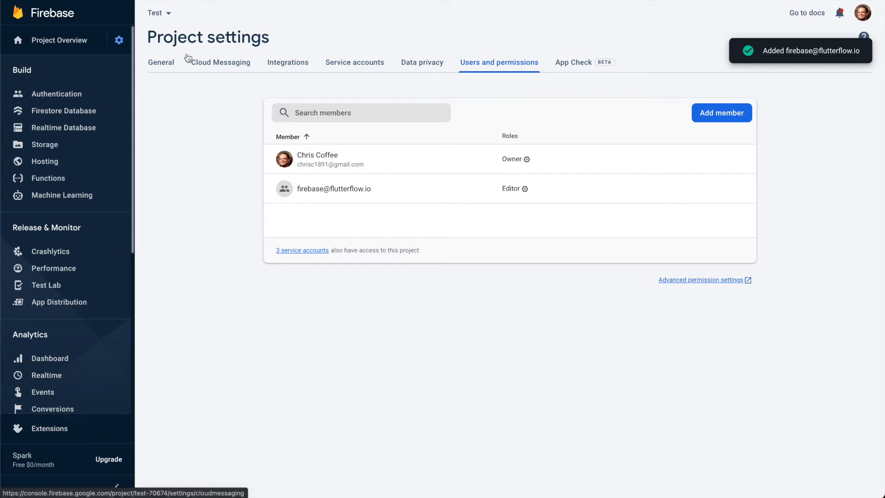
pyautogui.click(161, 63)
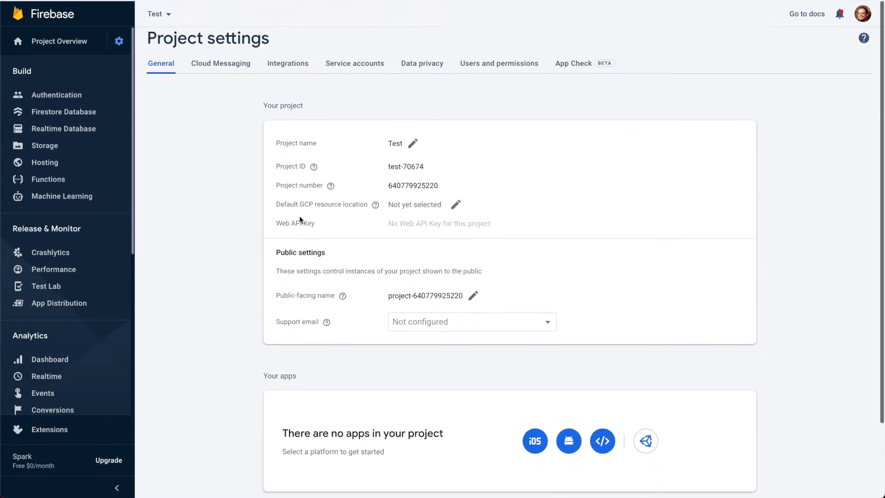
# Step: Register a web app nicknamed Test and scroll through its SDK configuration
pyautogui.click(601, 441)
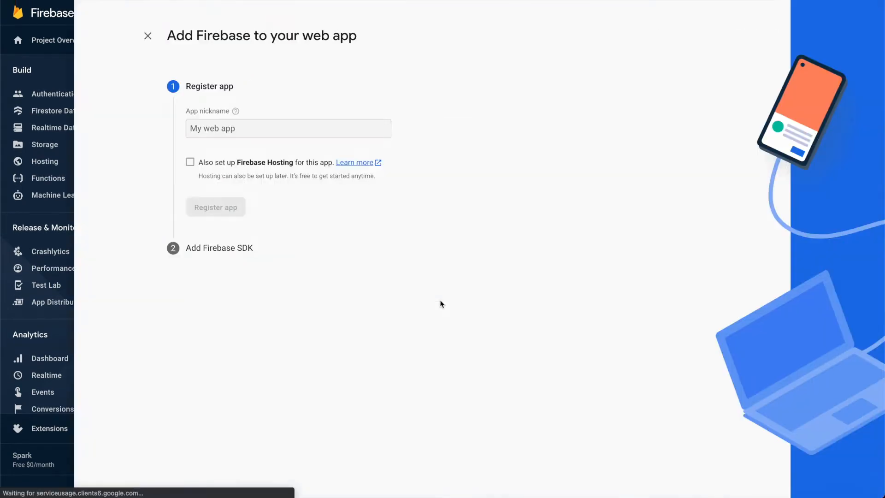
pyautogui.write('Testa')
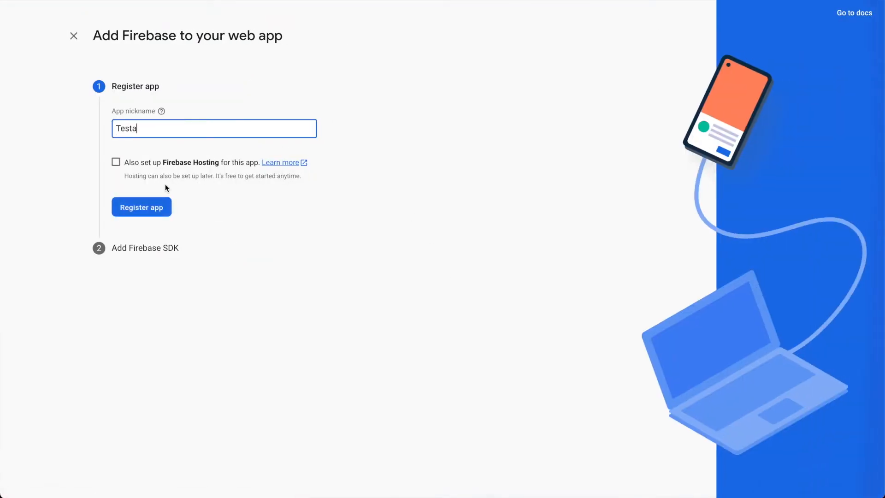
pyautogui.click(141, 207)
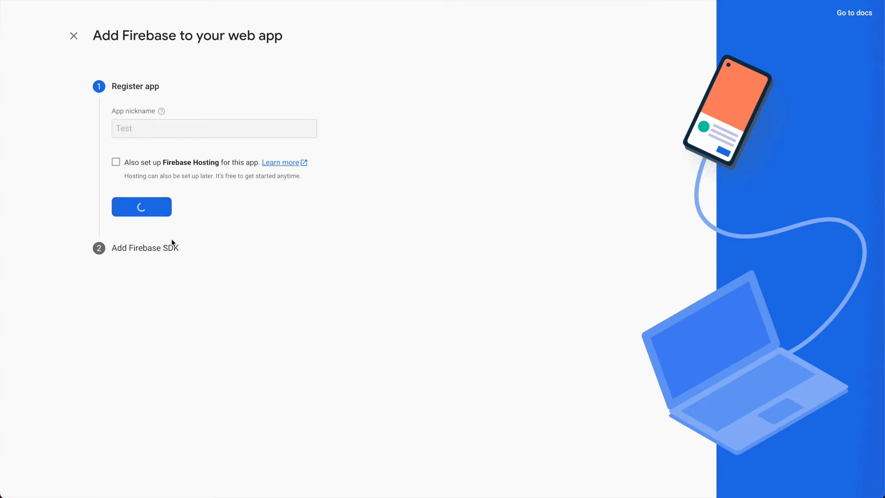
pyautogui.click(141, 207)
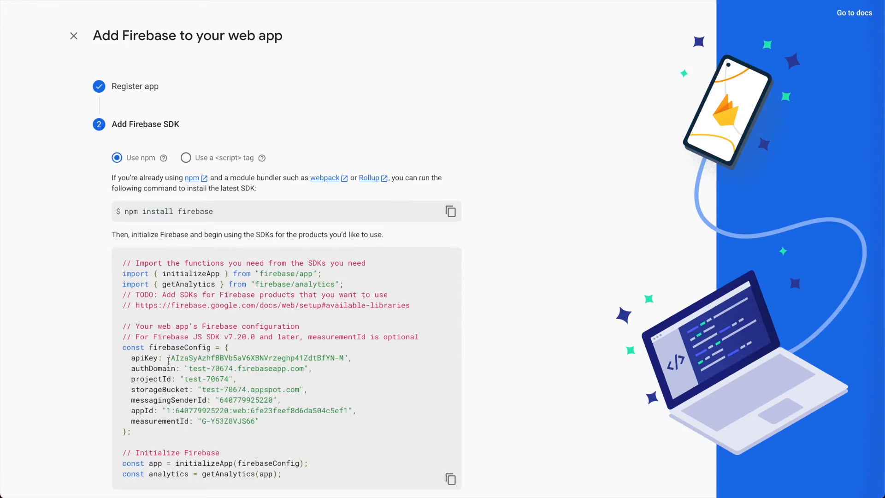
pyautogui.scroll(-3)
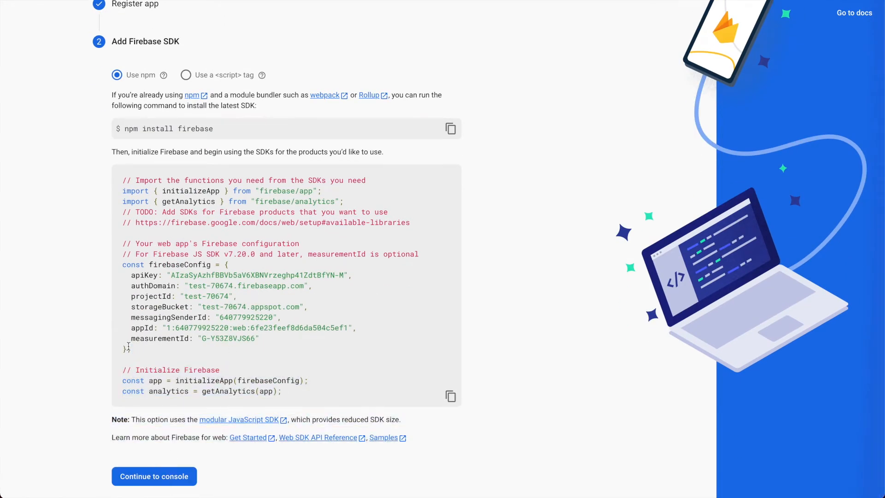
pyautogui.click(154, 475)
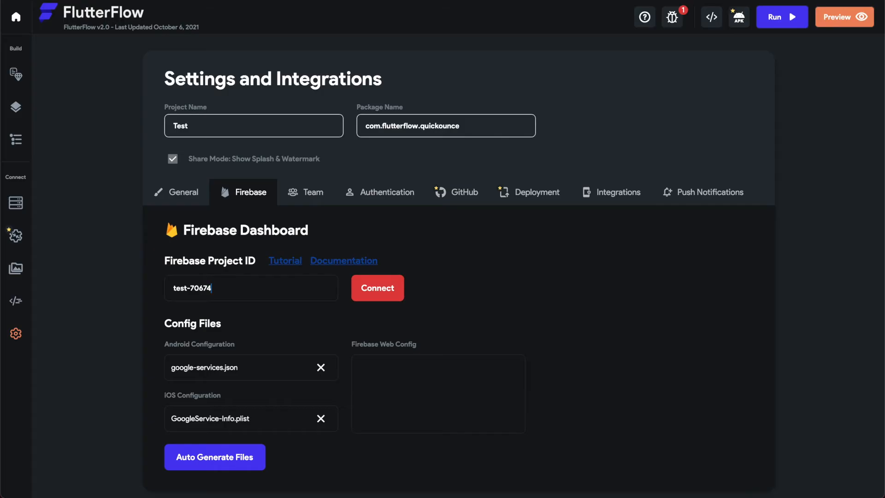
pyautogui.moveTo(431, 384)
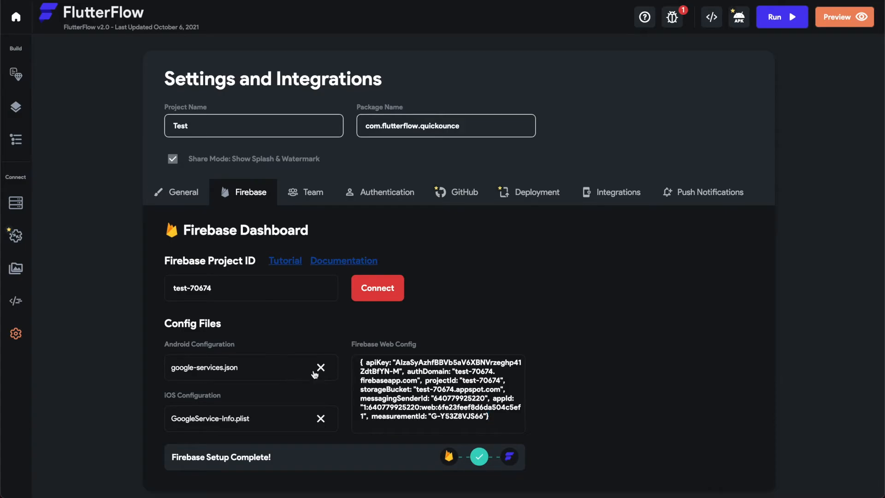
# Step: Delete the Android and iOS Firebase configuration files in FlutterFlow
pyautogui.click(320, 367)
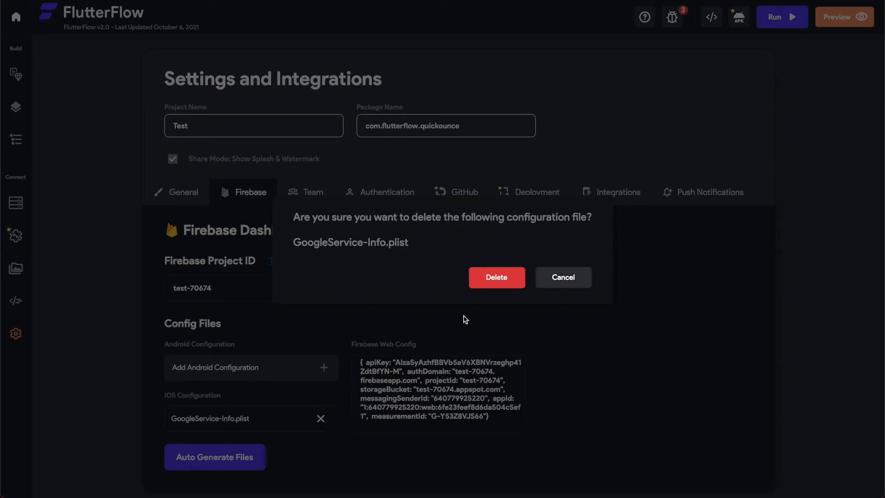
pyautogui.click(496, 277)
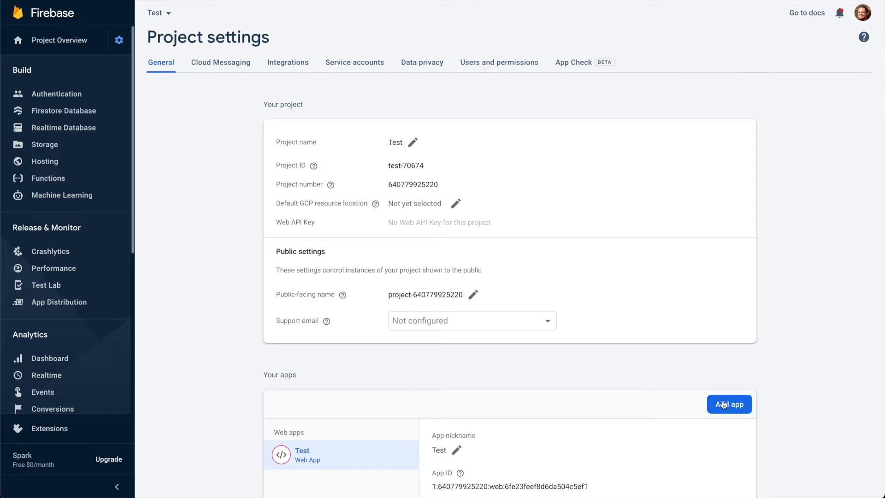
# Step: Register an iOS app with bundle ID com.flutterflow.test
pyautogui.click(729, 404)
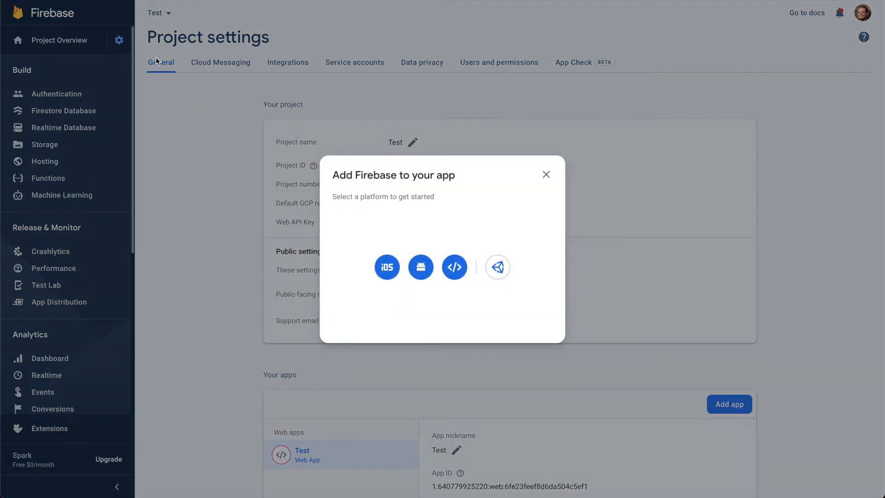
pyautogui.moveTo(387, 267)
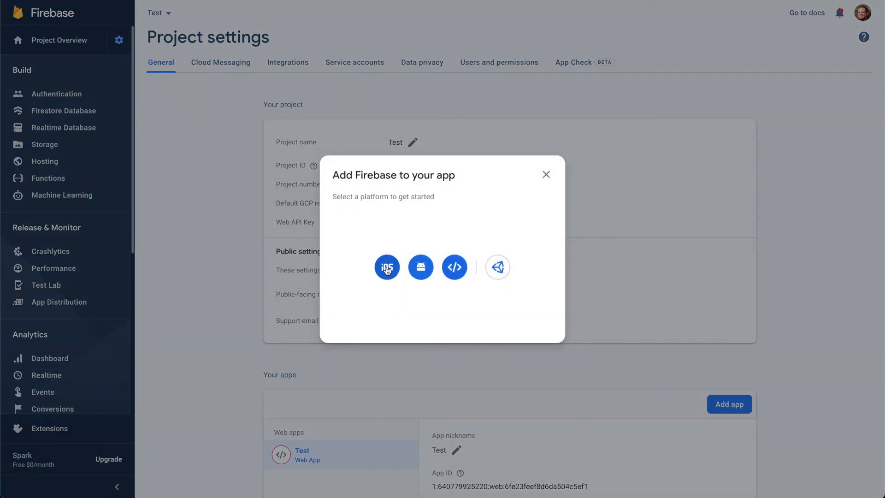
pyautogui.click(386, 267)
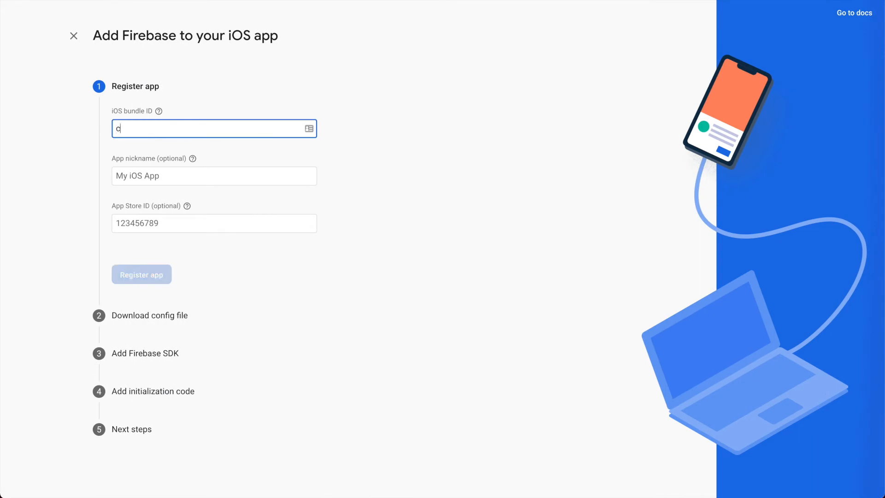
pyautogui.write('com.flu')
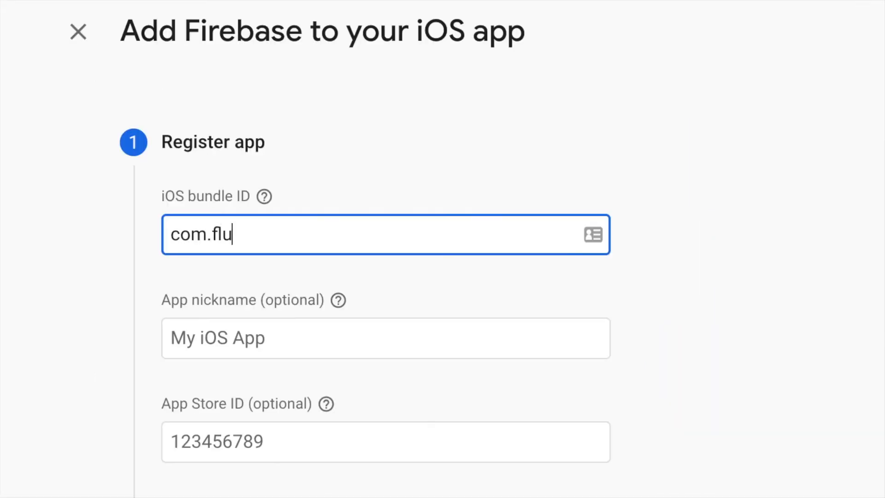
pyautogui.write('tter')
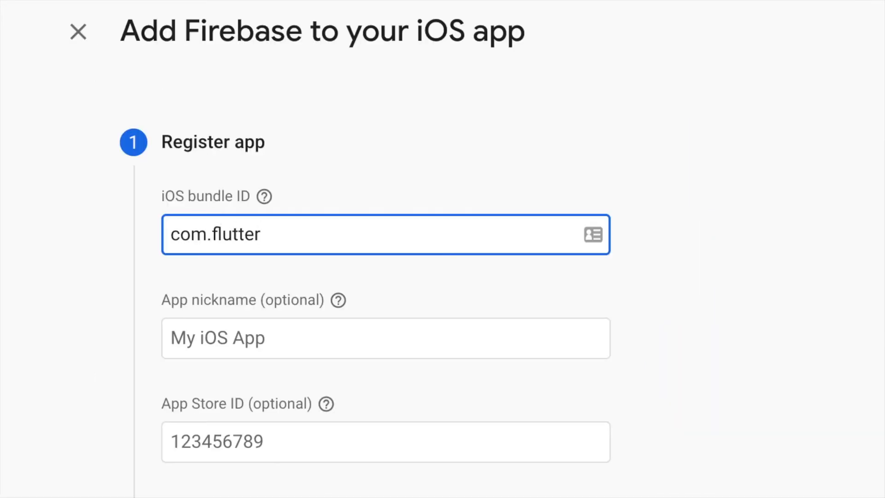
pyautogui.write('.test')
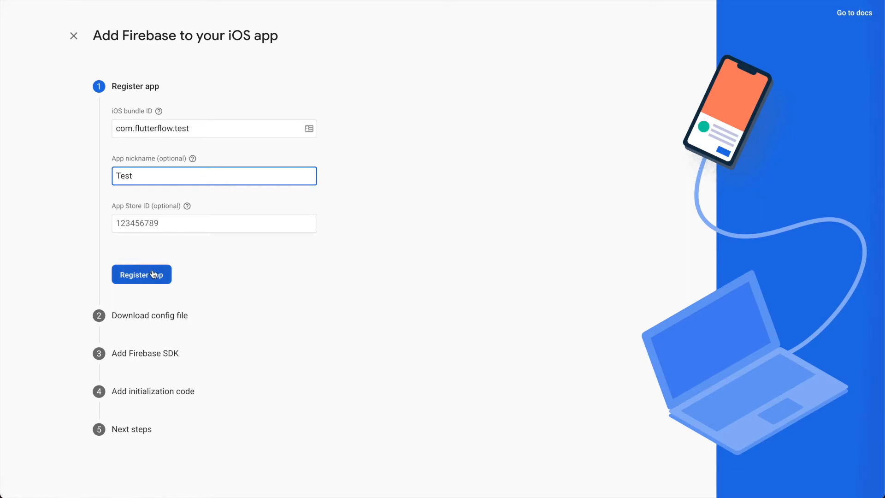
pyautogui.click(141, 274)
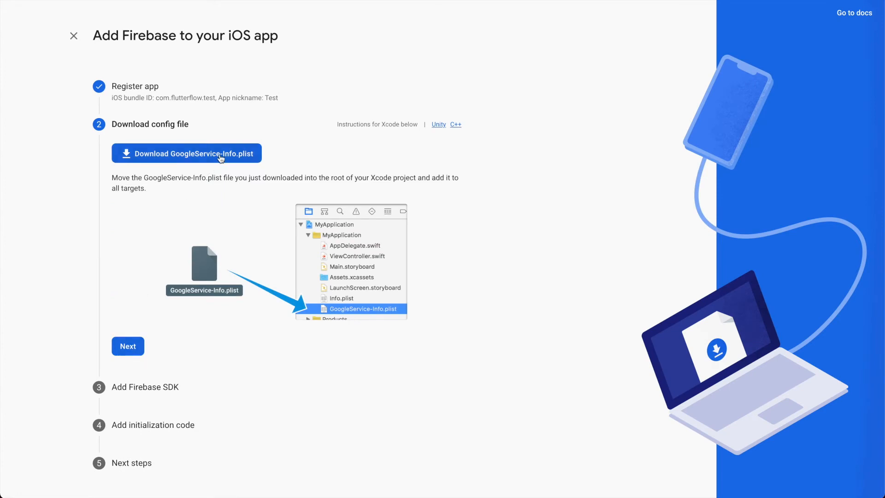
# Step: Download GoogleService-Info.plist and step through the remaining iOS setup screens
pyautogui.click(186, 153)
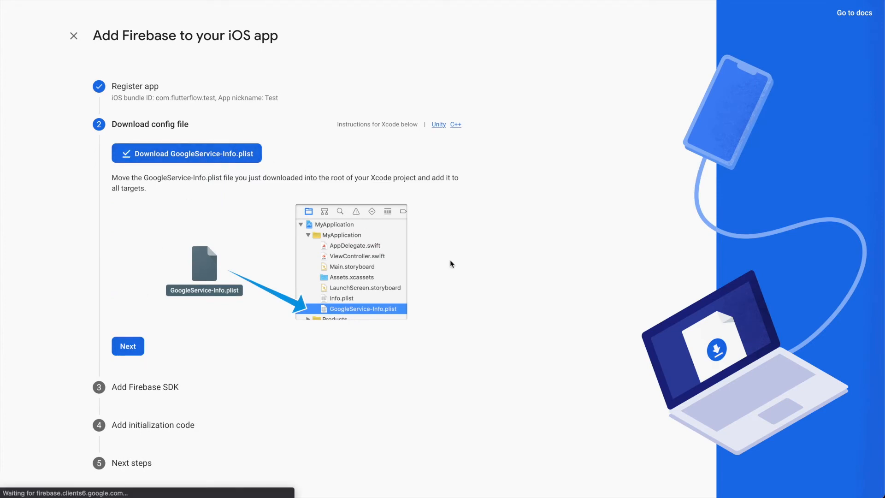
pyautogui.click(186, 153)
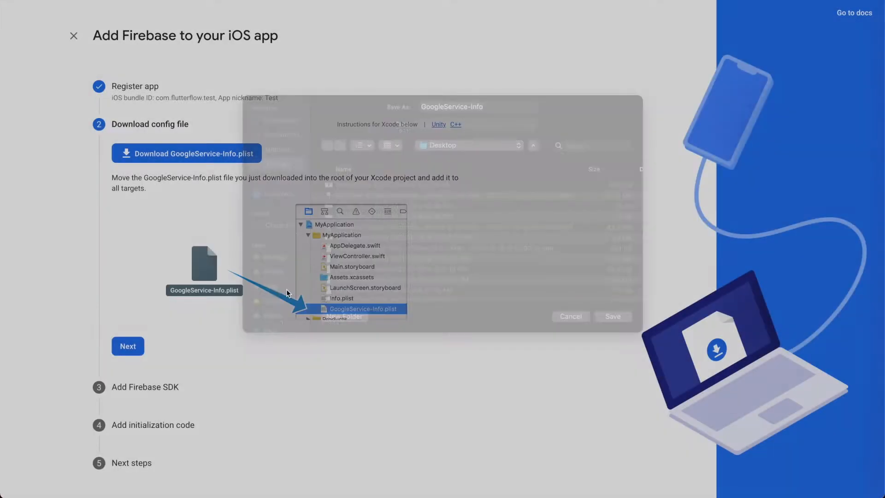
pyautogui.click(128, 346)
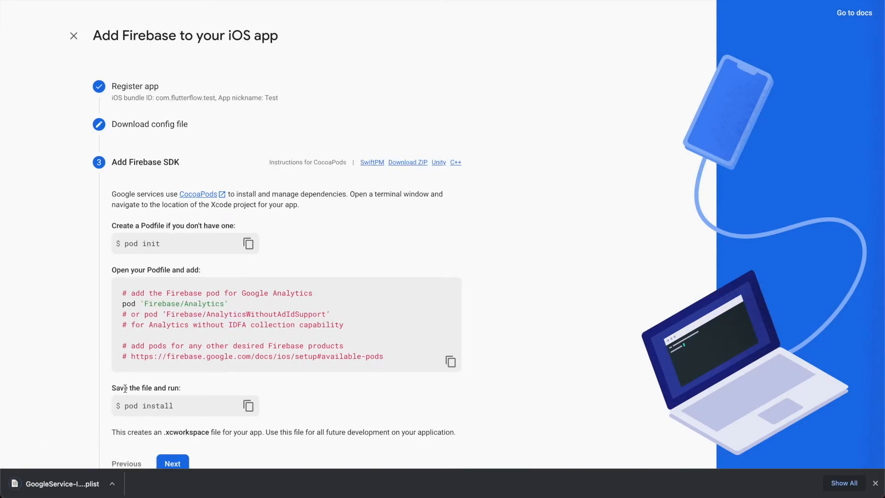
pyautogui.click(172, 462)
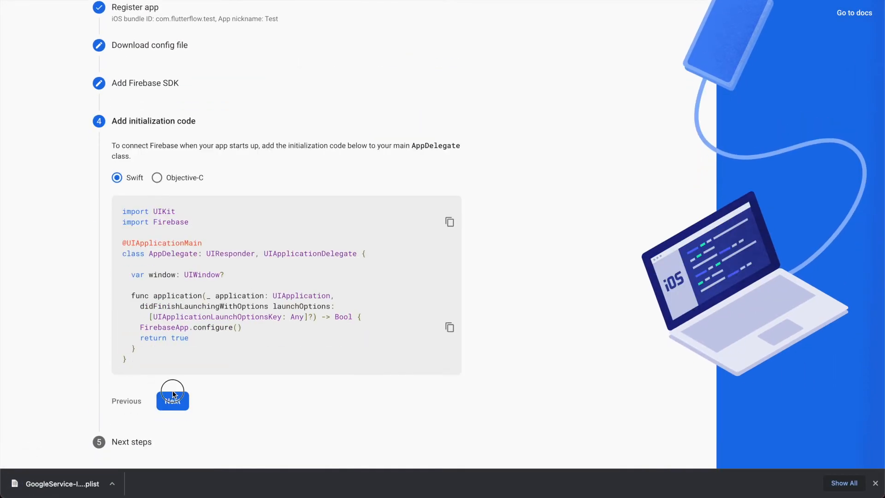
pyautogui.click(172, 400)
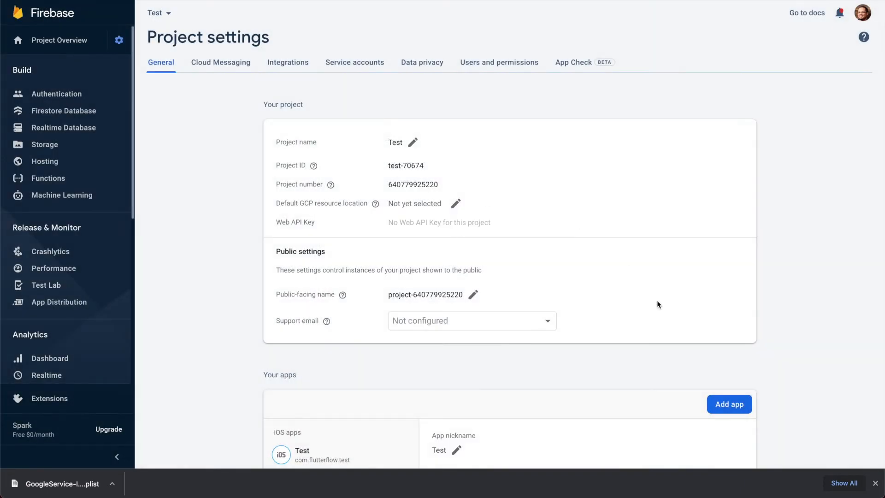
# Step: Register a new Android app with package com.flutterflow.test and nickname 'Test' in Firebase
pyautogui.click(728, 403)
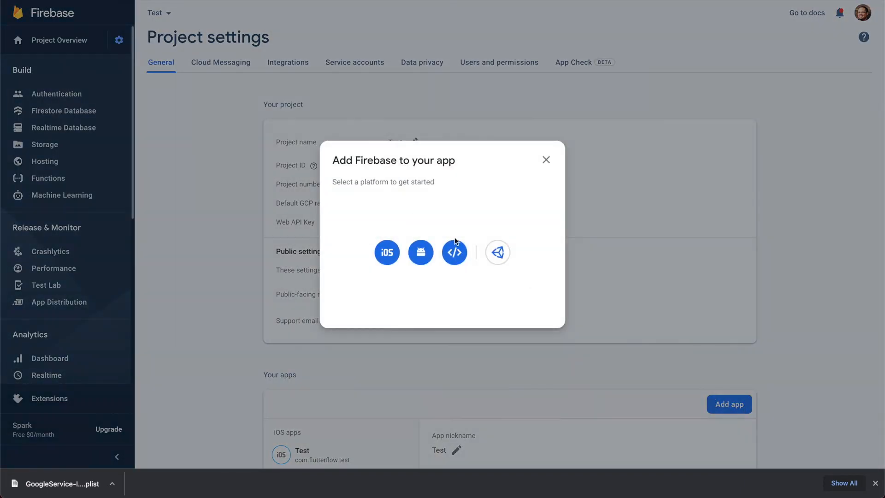
pyautogui.click(420, 252)
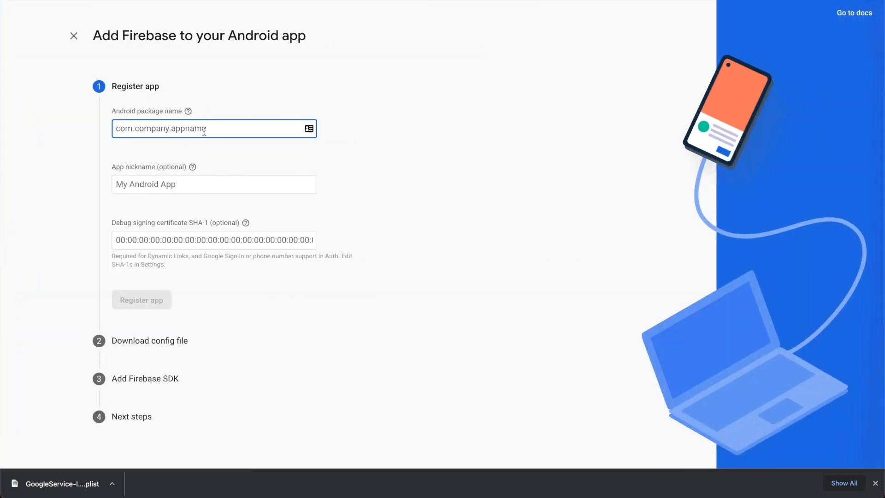
pyautogui.write('com.flutterflow.test')
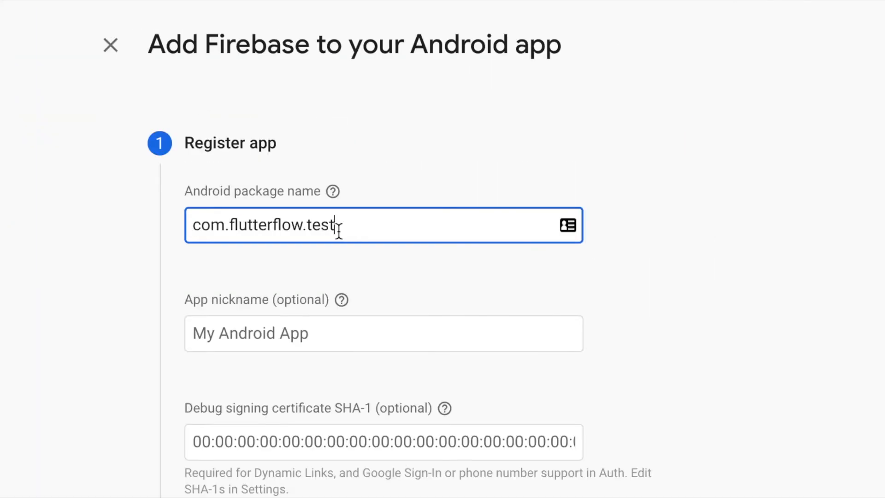
pyautogui.click(360, 332)
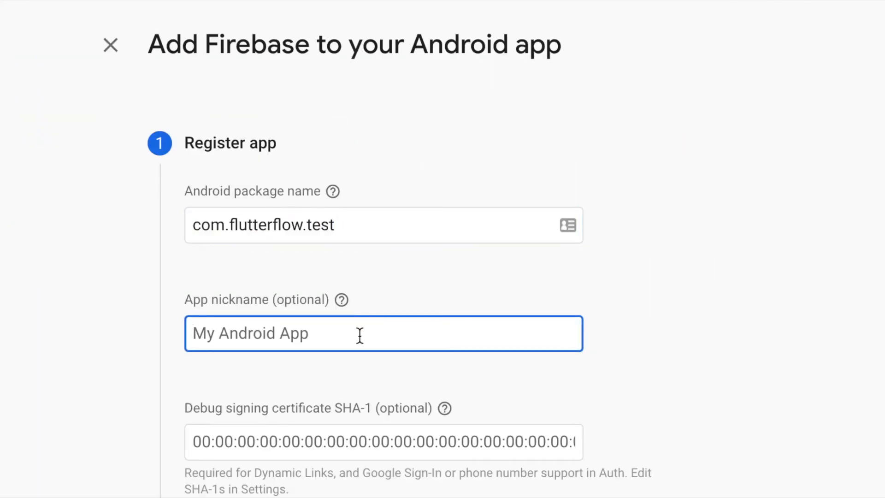
pyautogui.write('Test')
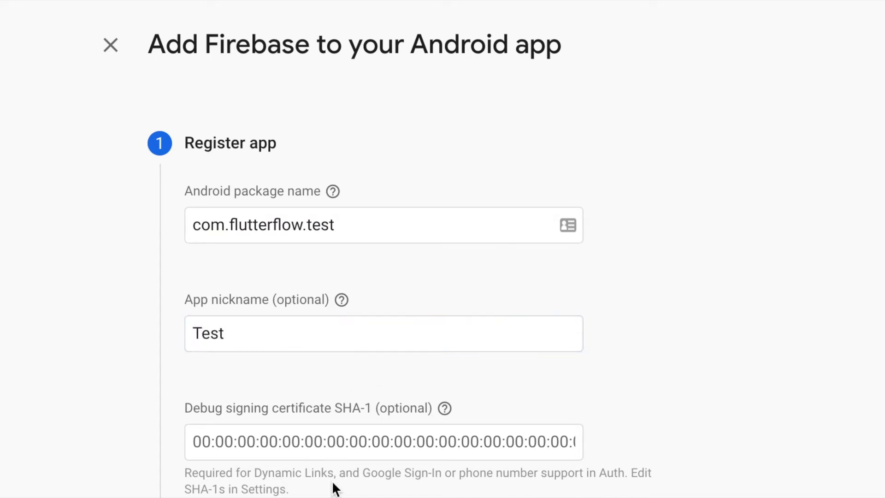
pyautogui.click(141, 299)
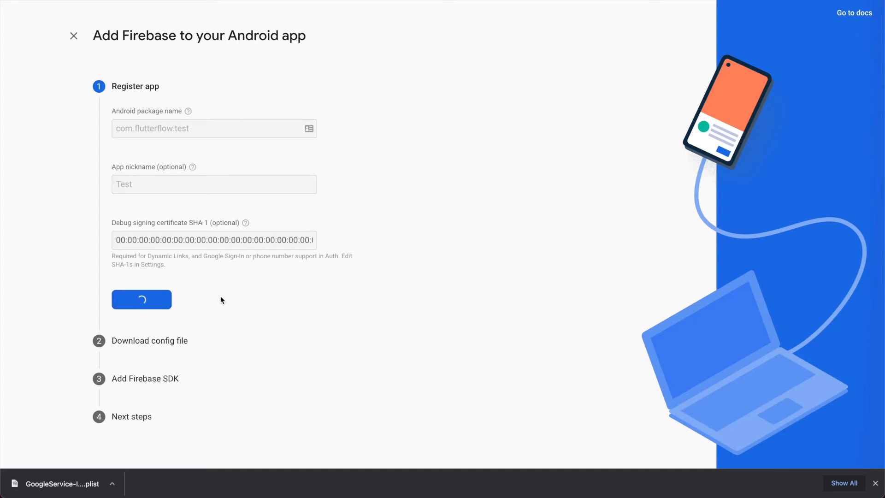
pyautogui.click(141, 299)
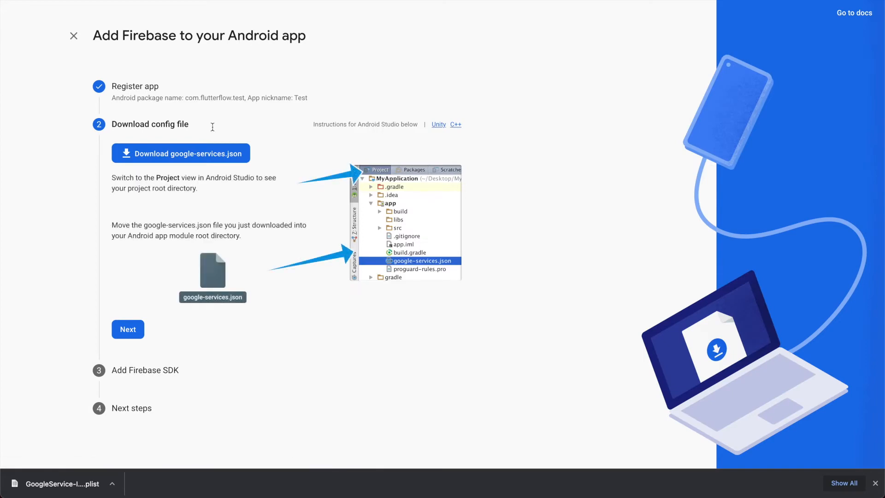
# Step: Save google-services.json to the Desktop and finish the add-app wizard
pyautogui.click(181, 153)
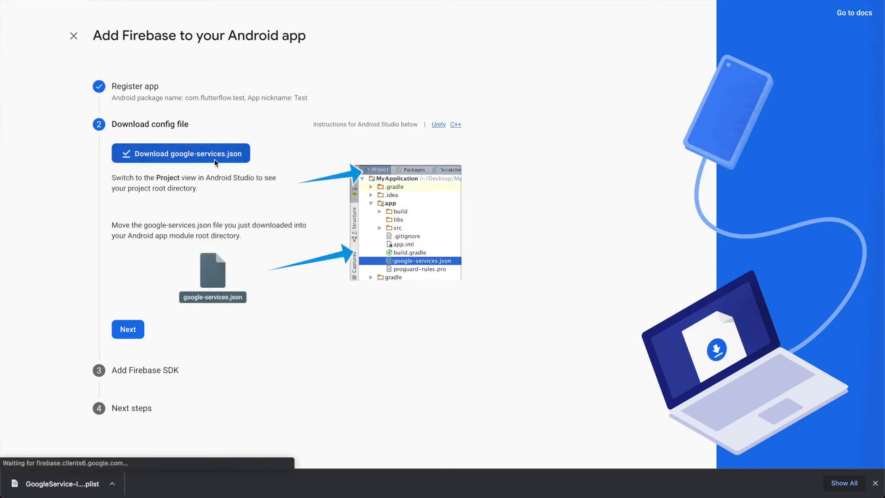
pyautogui.click(180, 153)
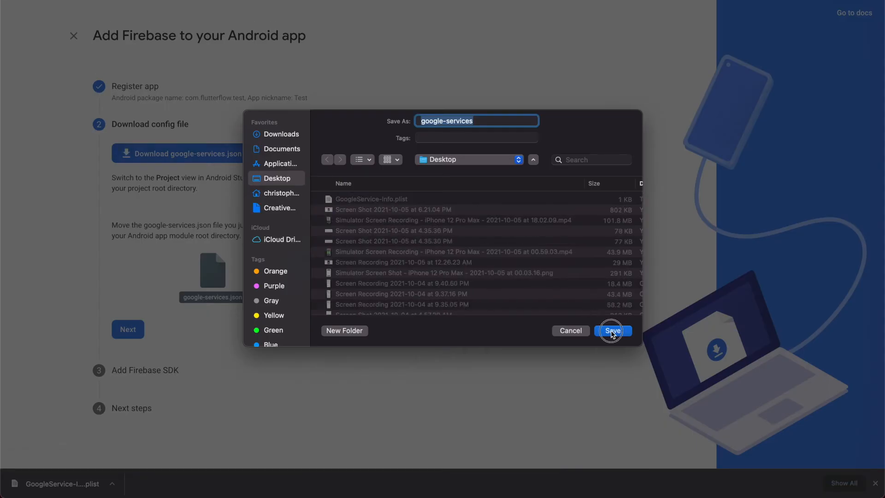
pyautogui.click(612, 330)
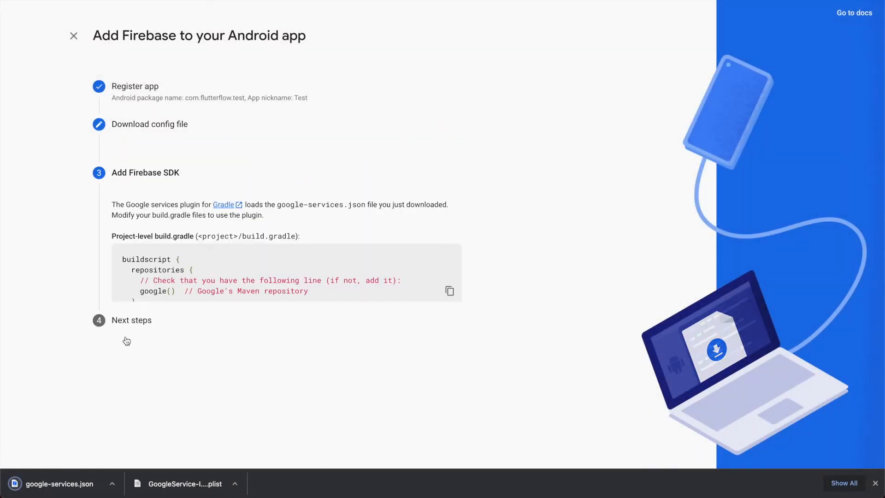
pyautogui.click(74, 36)
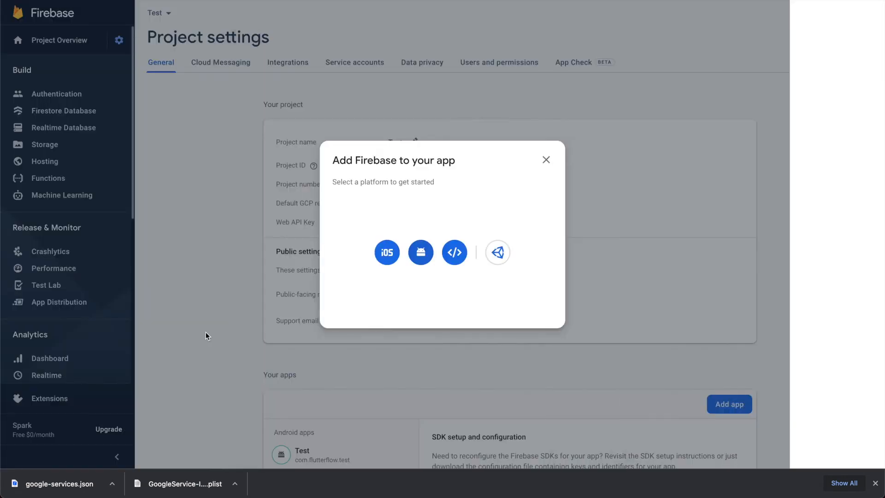
pyautogui.click(545, 160)
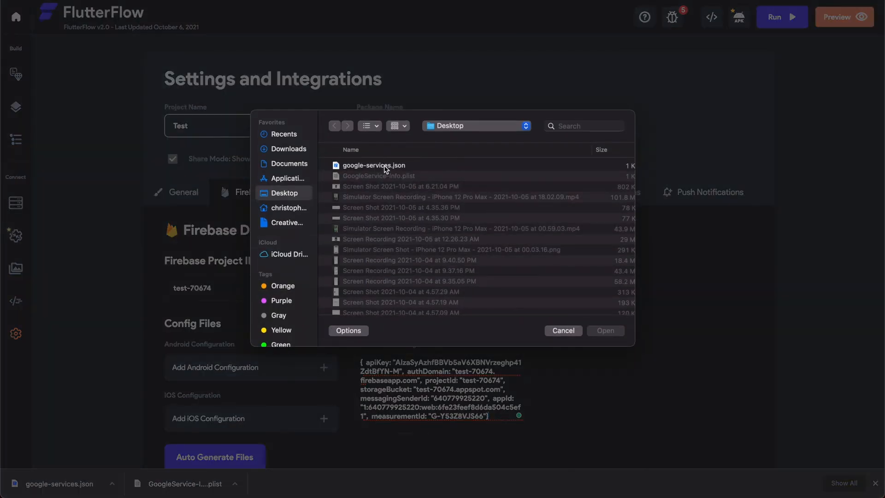
# Step: Attach google-services.json and GoogleService-Info.plist, then connect to Firebase project test-70674
pyautogui.click(604, 330)
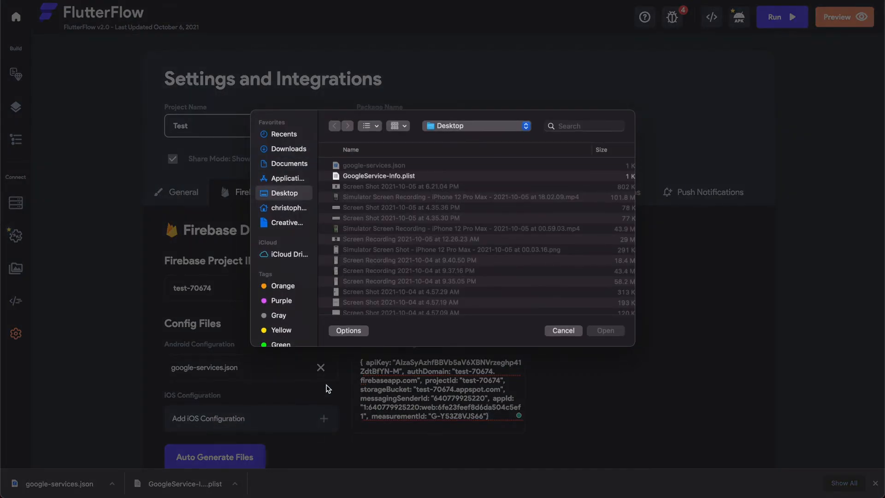
pyautogui.click(562, 329)
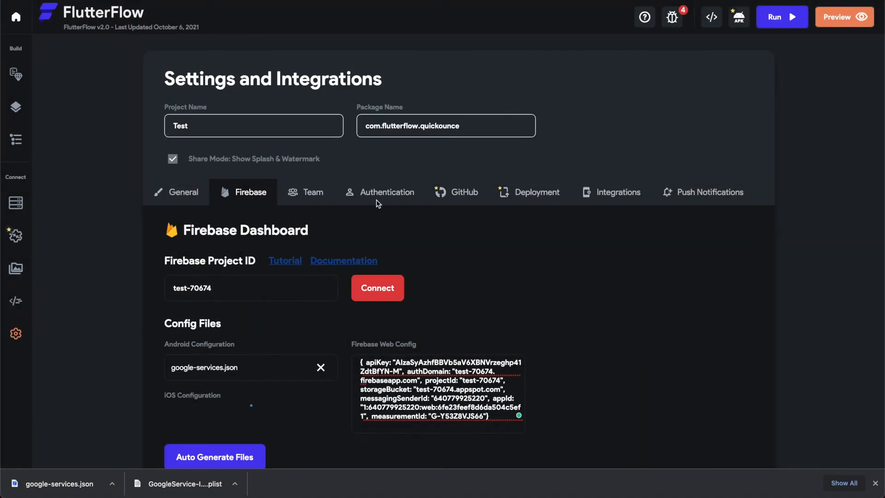
pyautogui.scroll(-3)
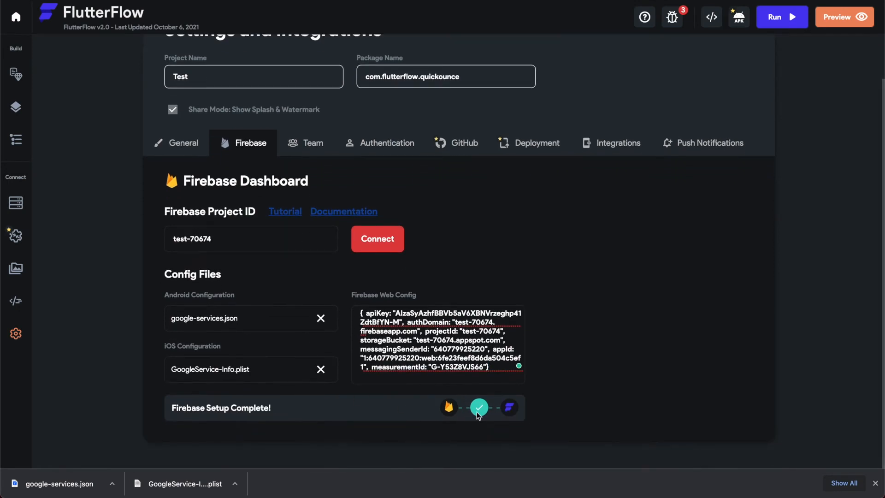
pyautogui.click(377, 239)
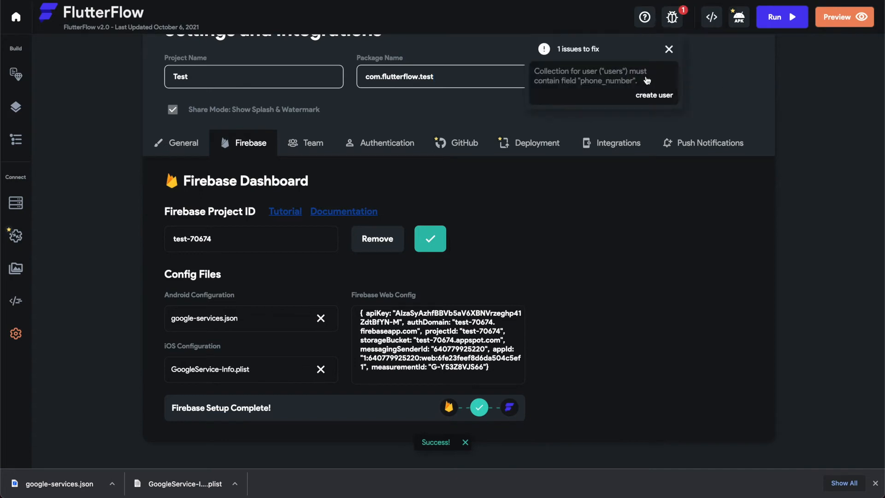
pyautogui.moveTo(616, 80)
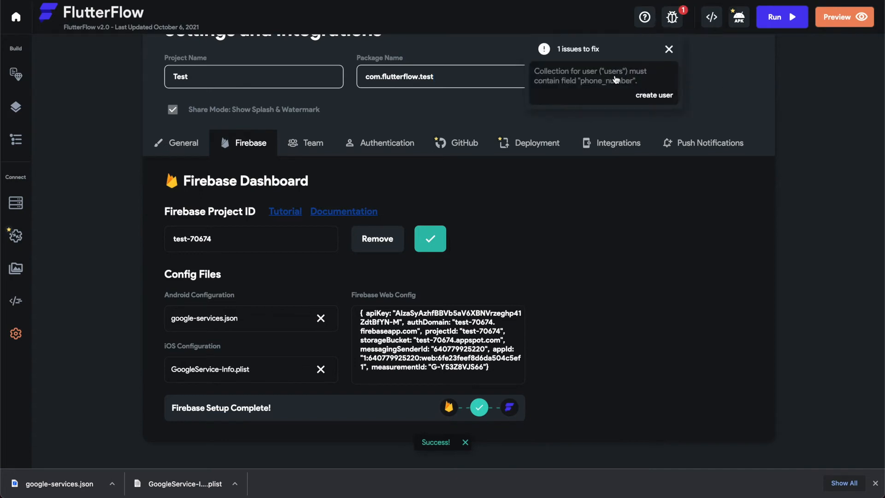
# Step: Add a String field named 'phone_number' to the users collection
pyautogui.click(16, 203)
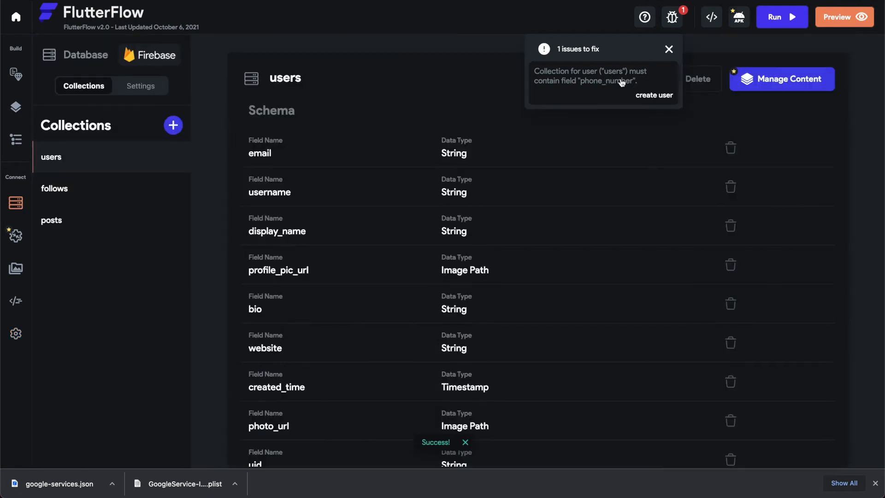
pyautogui.scroll(-3)
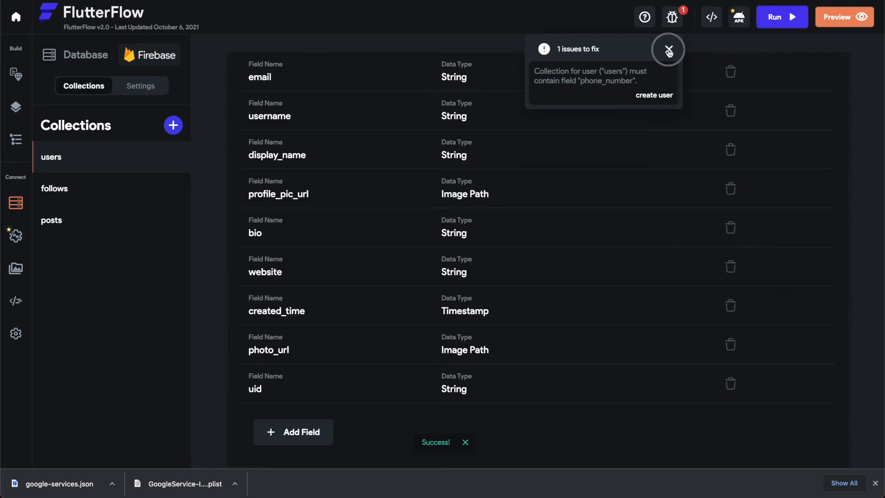
pyautogui.click(668, 49)
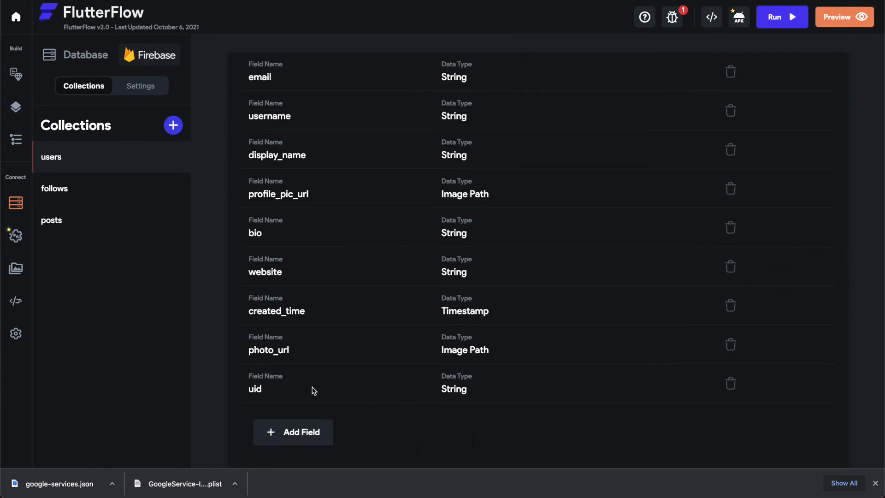
pyautogui.click(293, 432)
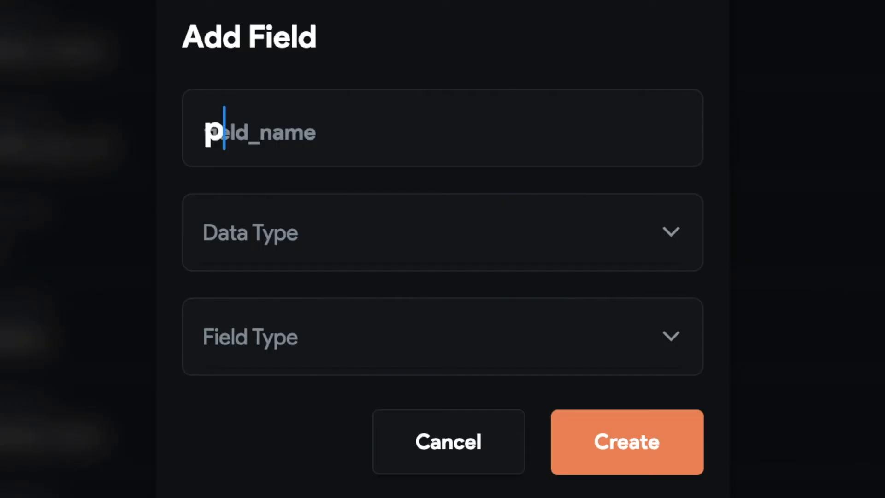
pyautogui.write('phone_number')
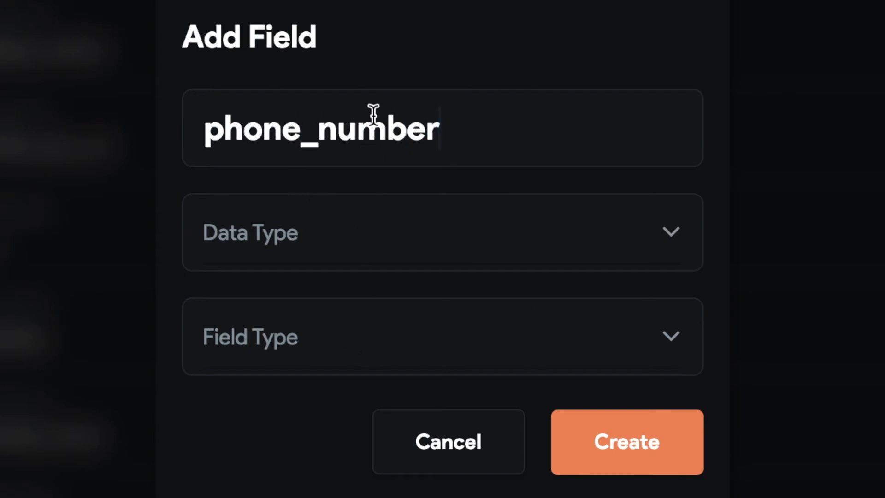
pyautogui.click(395, 243)
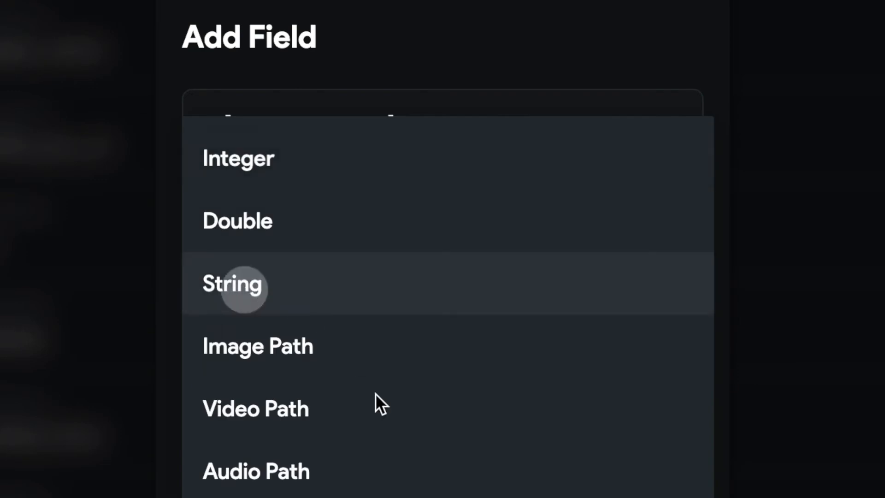
pyautogui.click(232, 284)
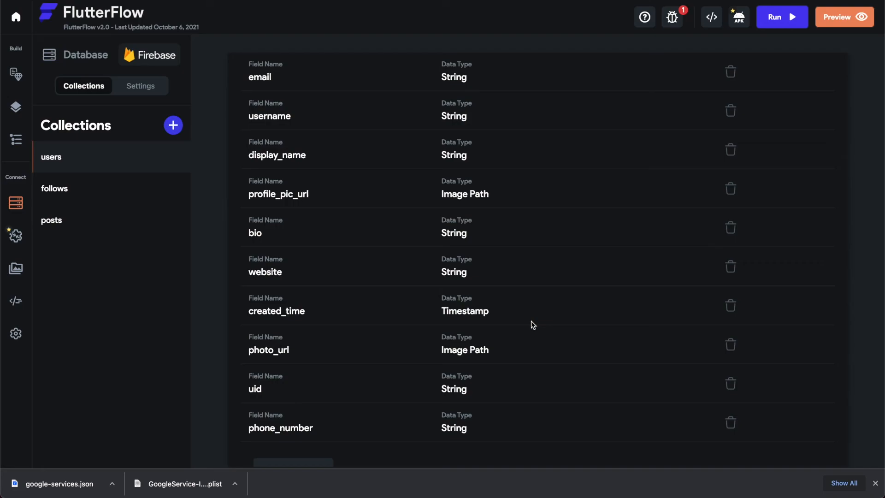
pyautogui.scroll(-3)
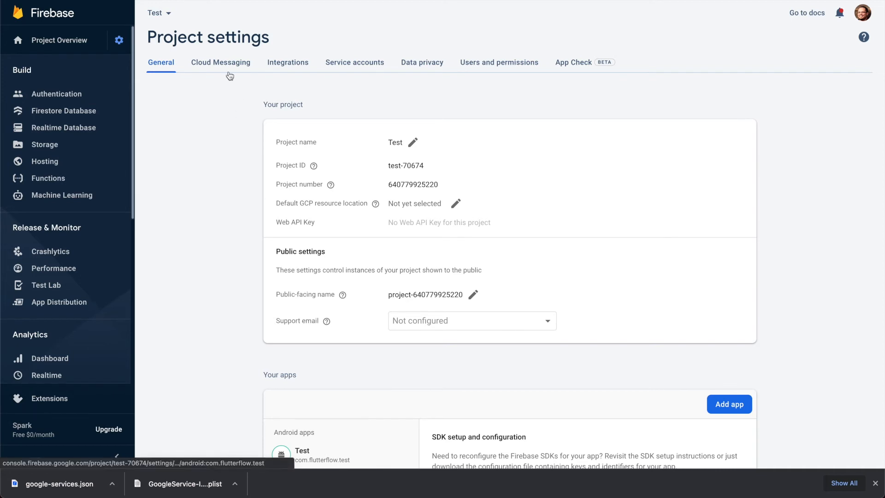
pyautogui.moveTo(65, 110)
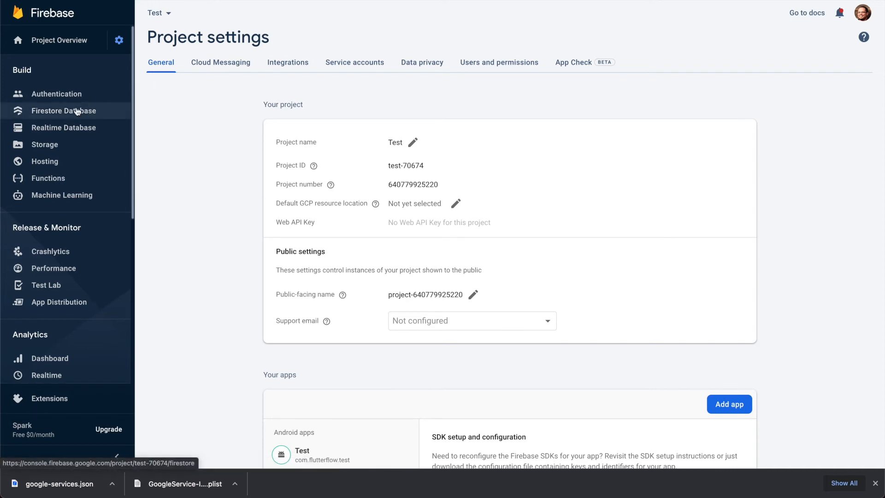
# Step: Go to the Firestore Database page in Firebase Console's Build menu
pyautogui.click(63, 111)
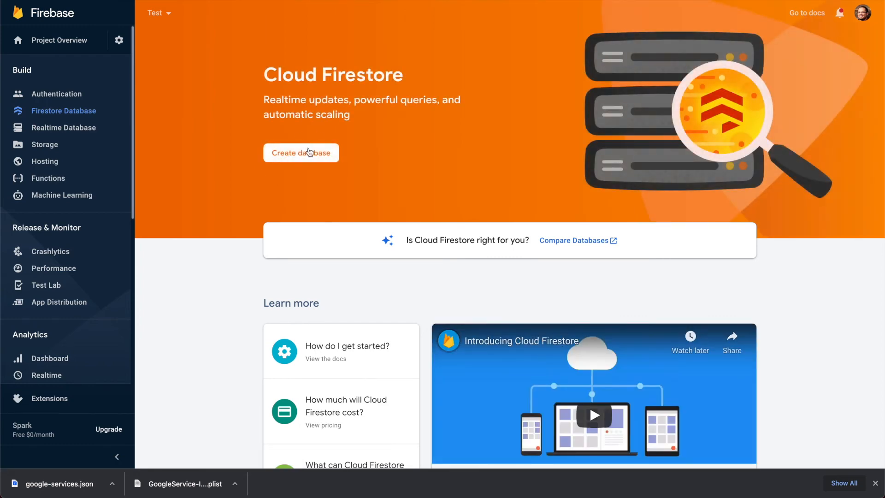
# Step: Create a Cloud Firestore database in test mode at the nam5 (us-central) location
pyautogui.click(301, 153)
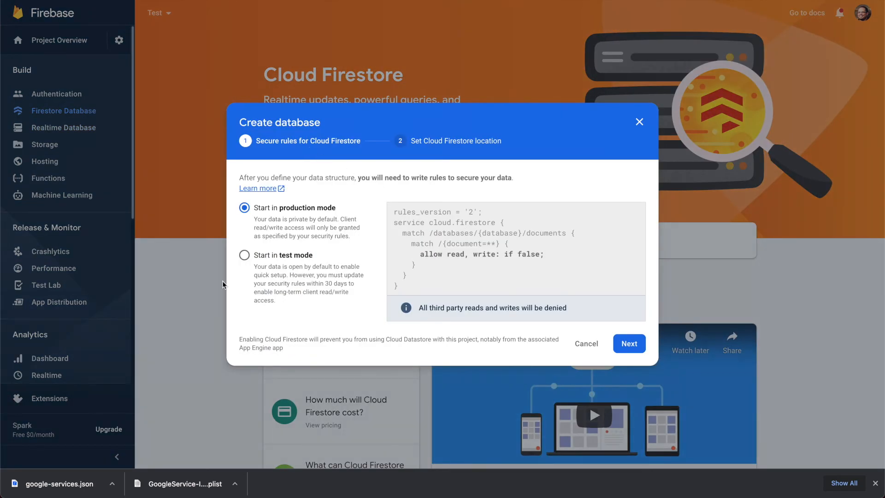
pyautogui.moveTo(244, 258)
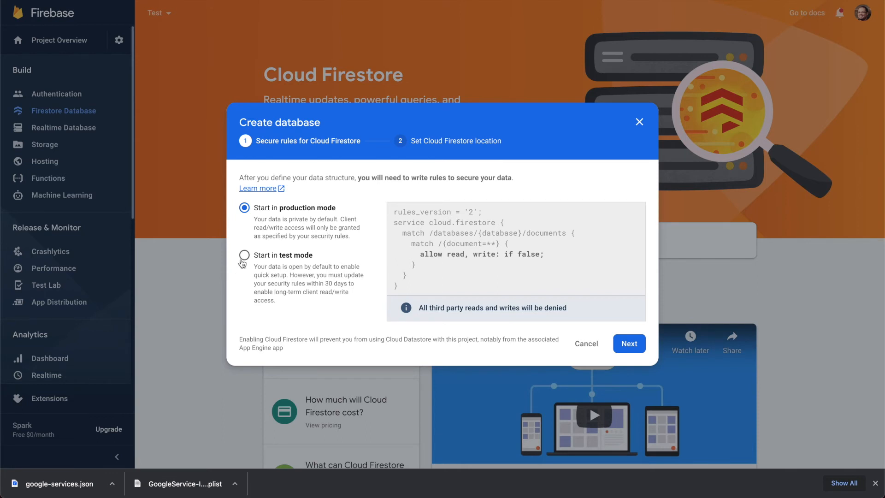
pyautogui.click(243, 239)
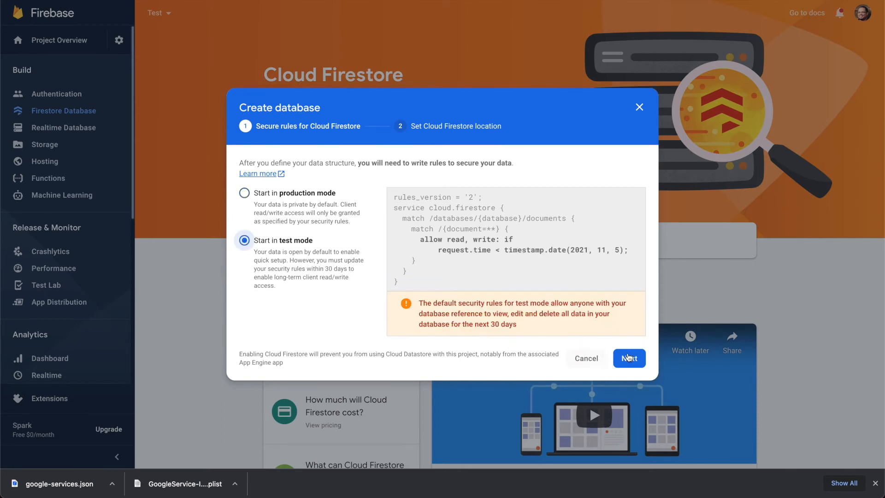
pyautogui.click(628, 357)
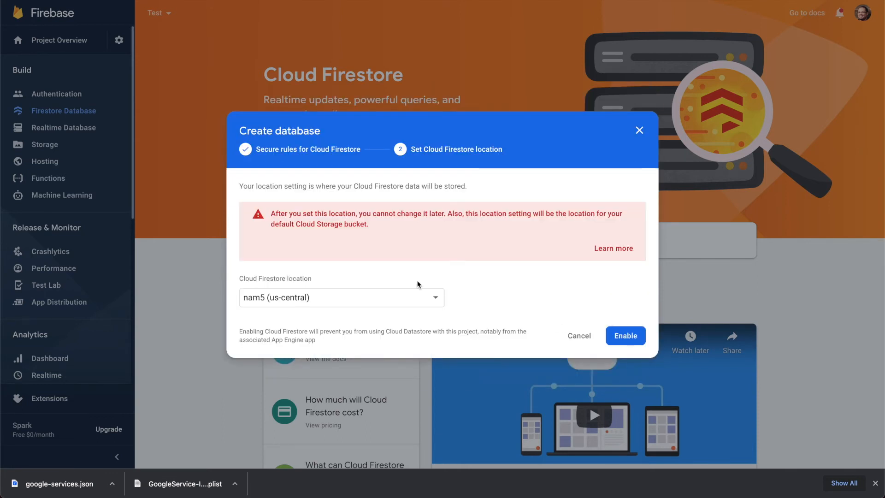
pyautogui.moveTo(397, 276)
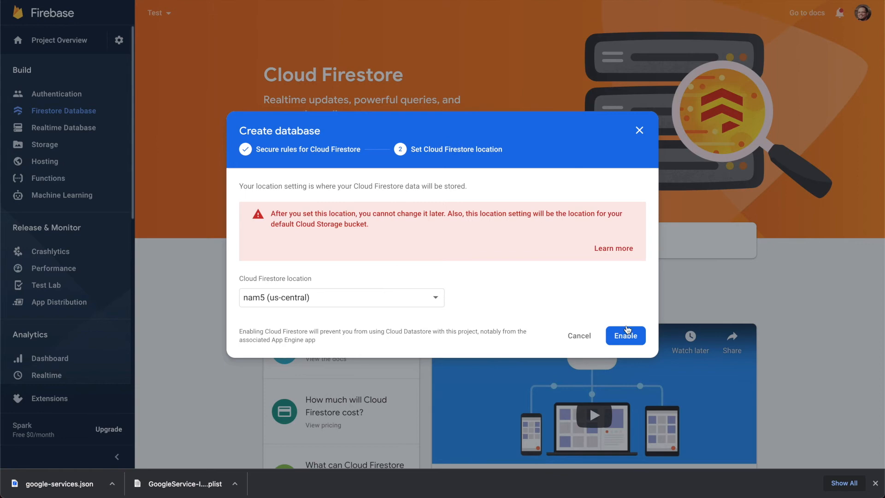
pyautogui.click(625, 335)
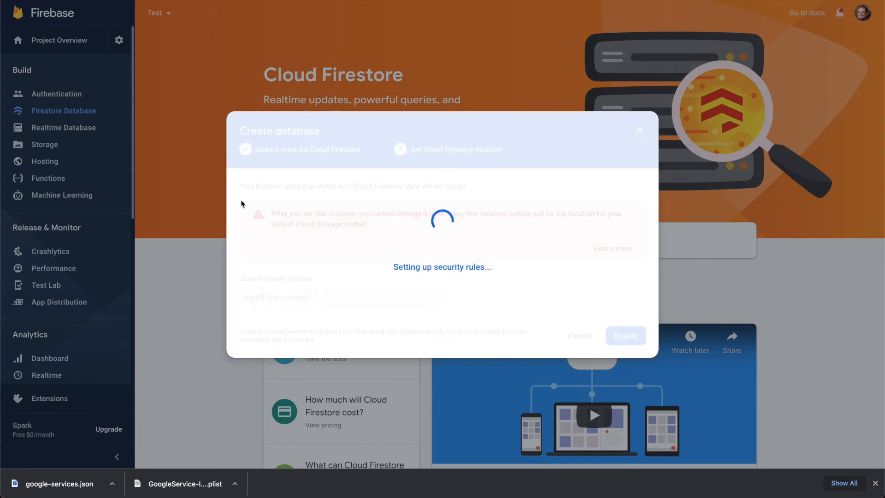
pyautogui.click(624, 335)
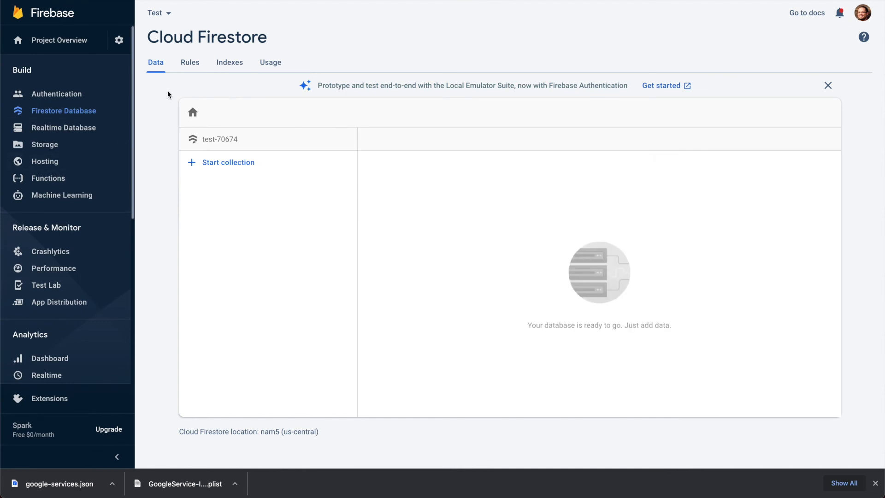
pyautogui.moveTo(134, 160)
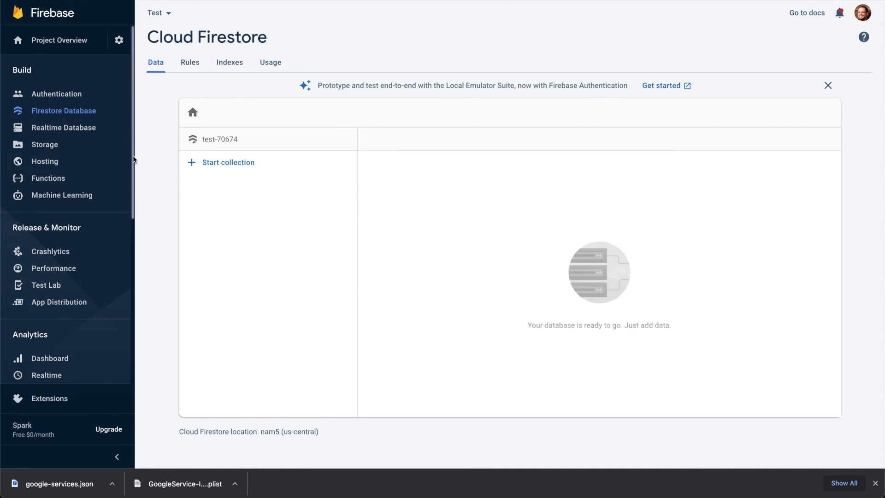
pyautogui.moveTo(64, 111)
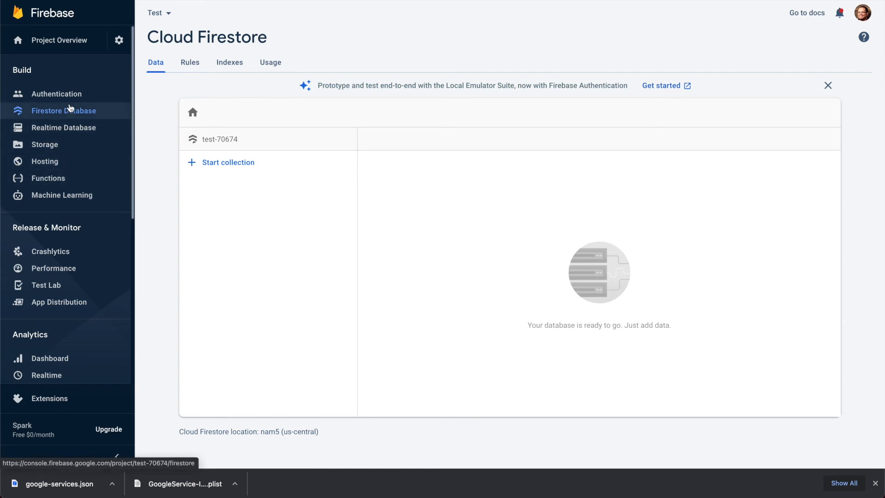
# Step: Turn on the Email/Password sign-in provider under Authentication for test-70674
pyautogui.click(56, 94)
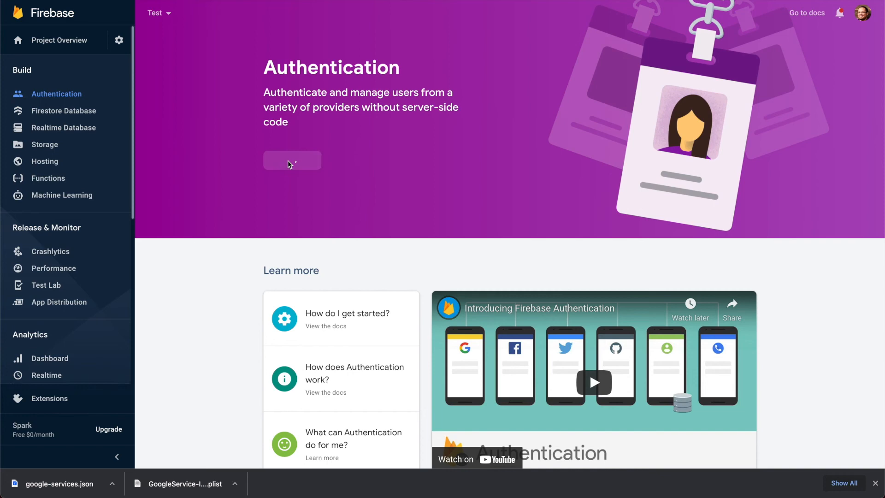
pyautogui.click(292, 160)
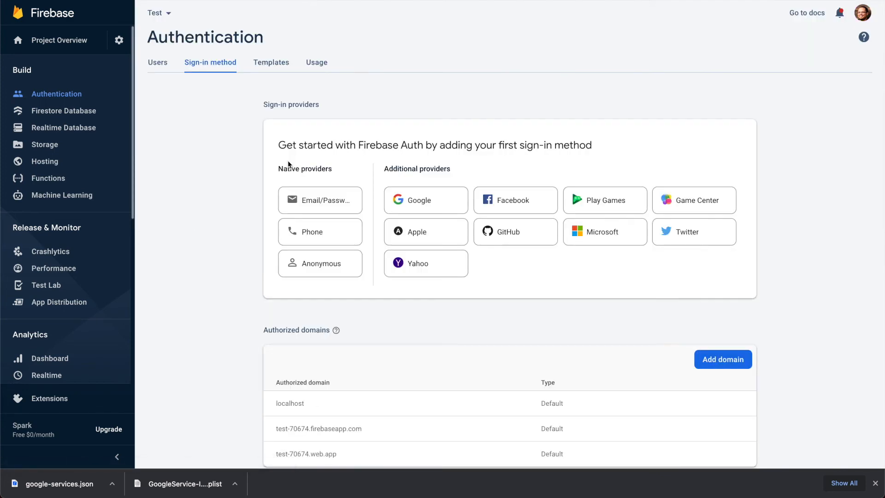
pyautogui.moveTo(234, 140)
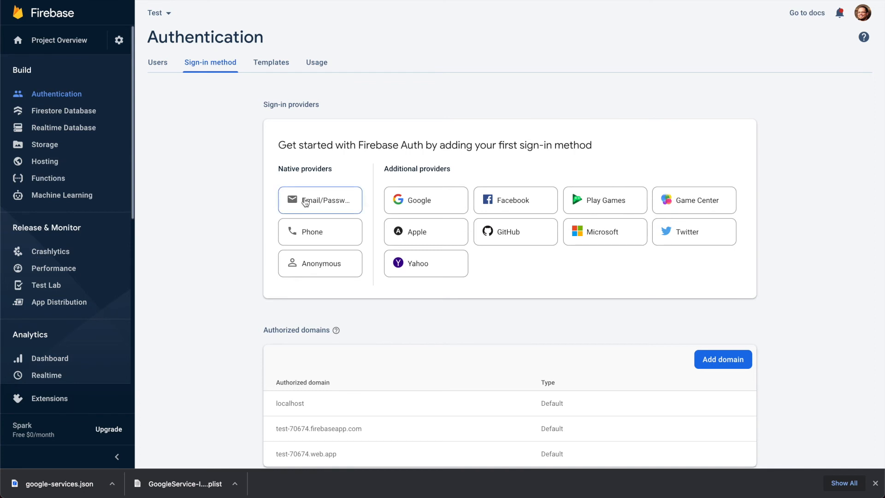
pyautogui.click(319, 199)
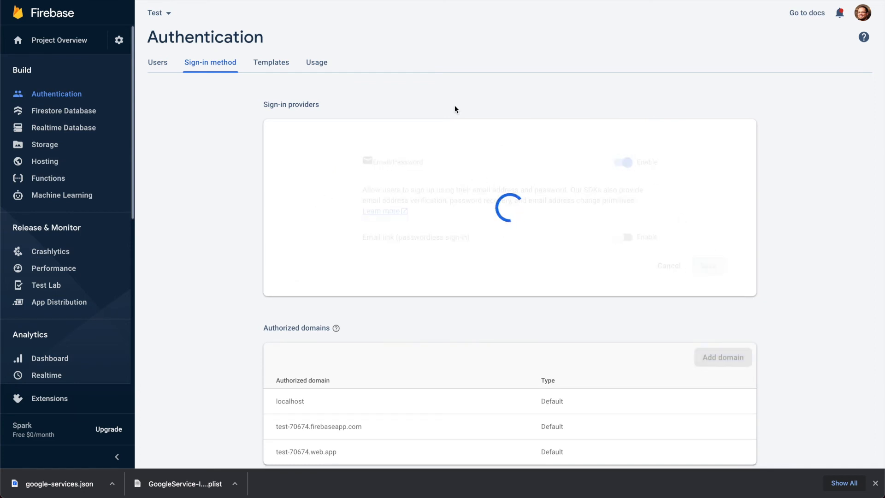
pyautogui.click(707, 265)
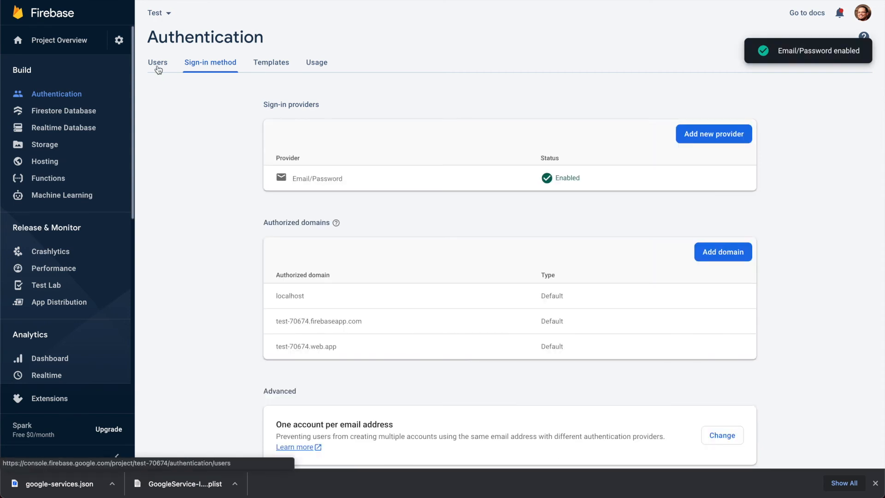
pyautogui.click(157, 62)
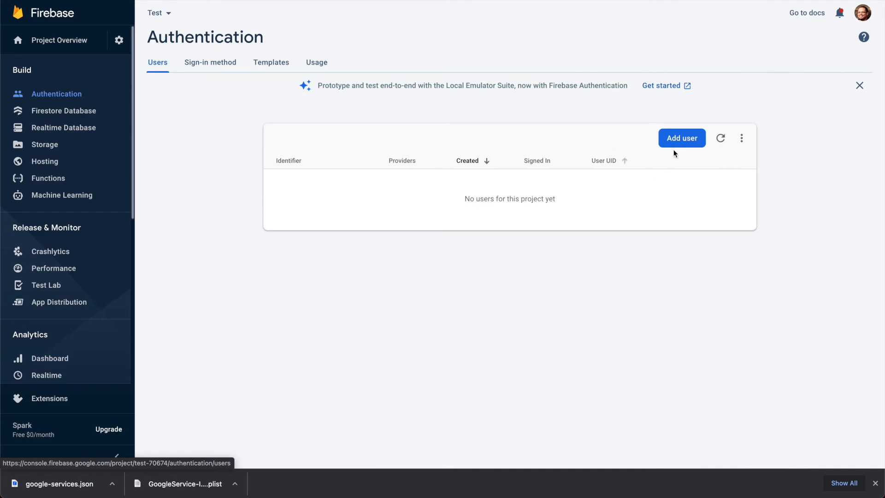
pyautogui.write('tst')
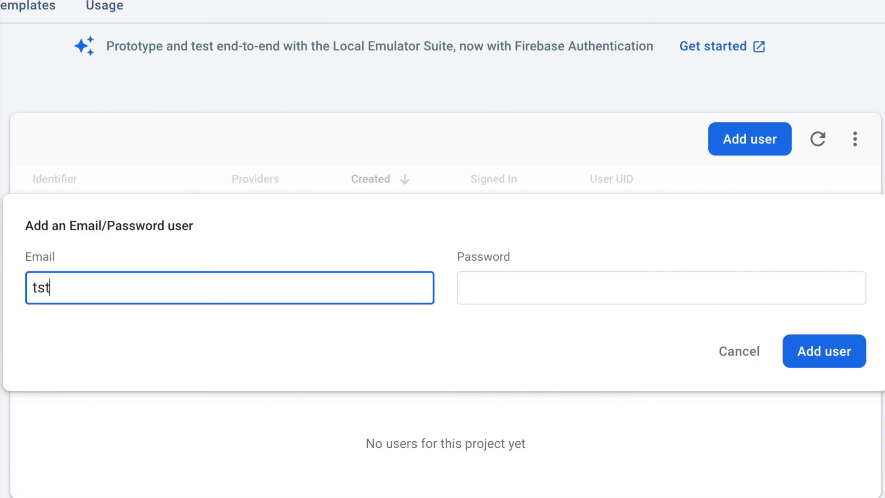
pyautogui.write('est@testi')
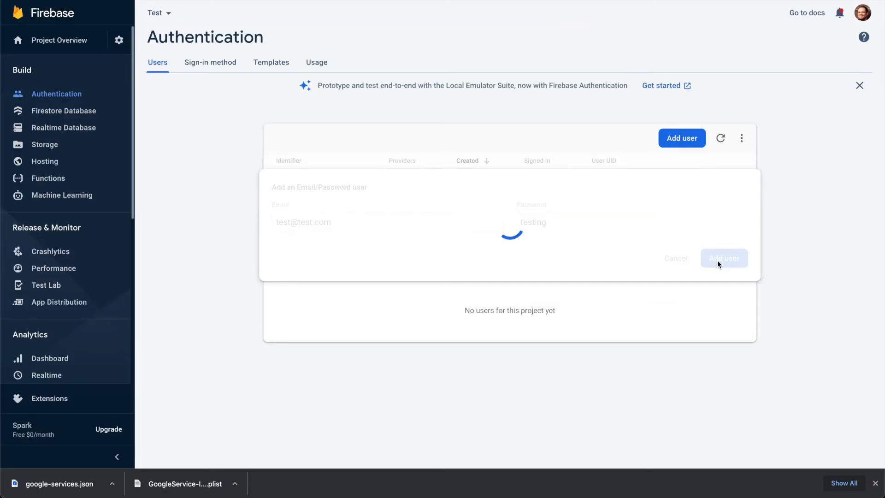
pyautogui.click(723, 258)
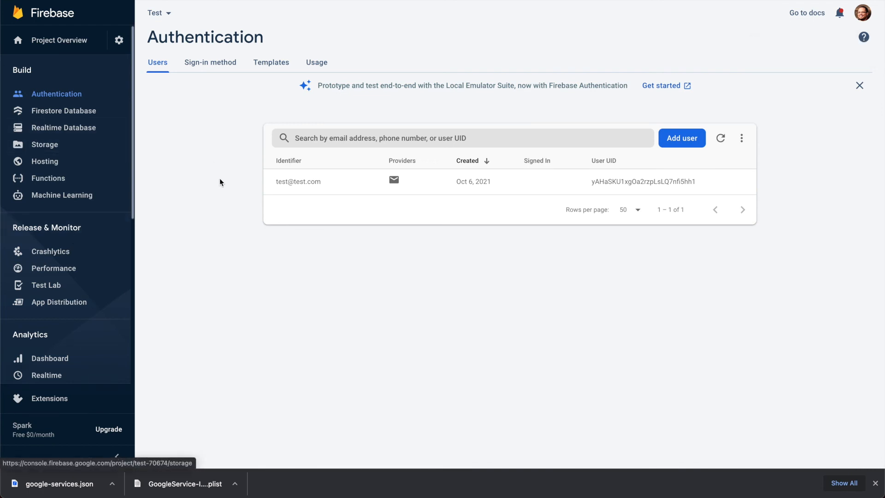
pyautogui.moveTo(101, 145)
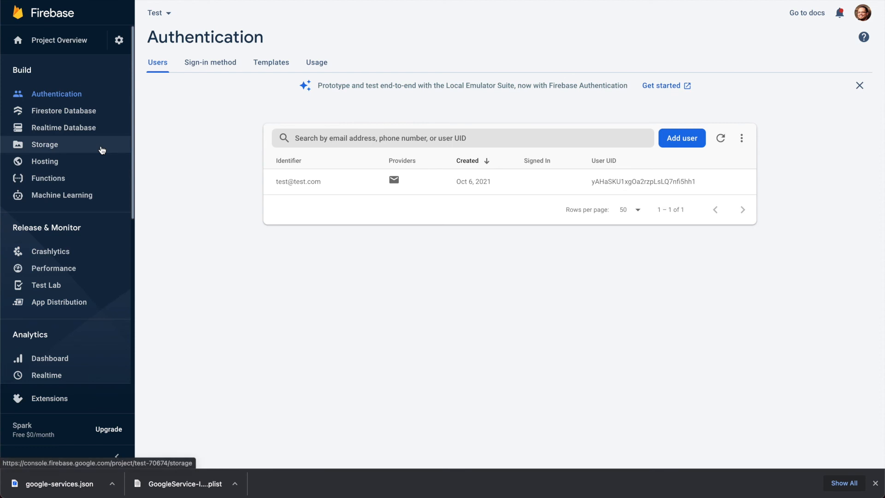
# Step: Go to the project's Storage page to view its empty default bucket
pyautogui.click(45, 144)
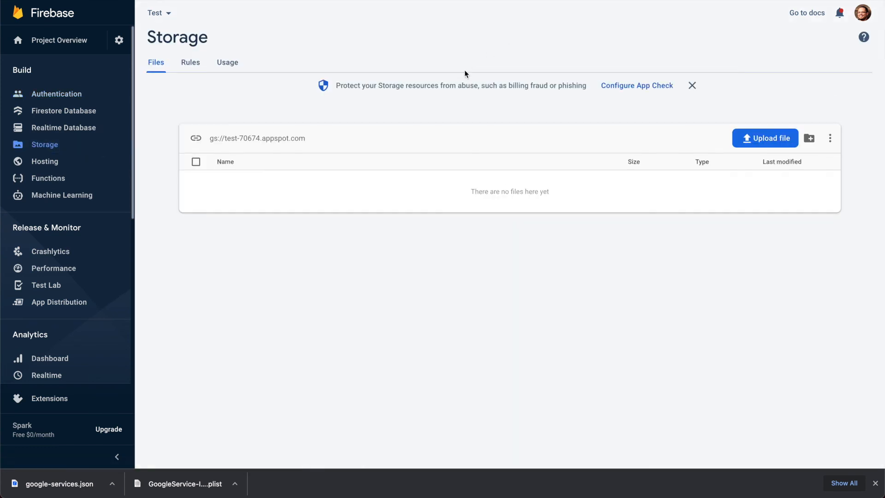
pyautogui.moveTo(331, 181)
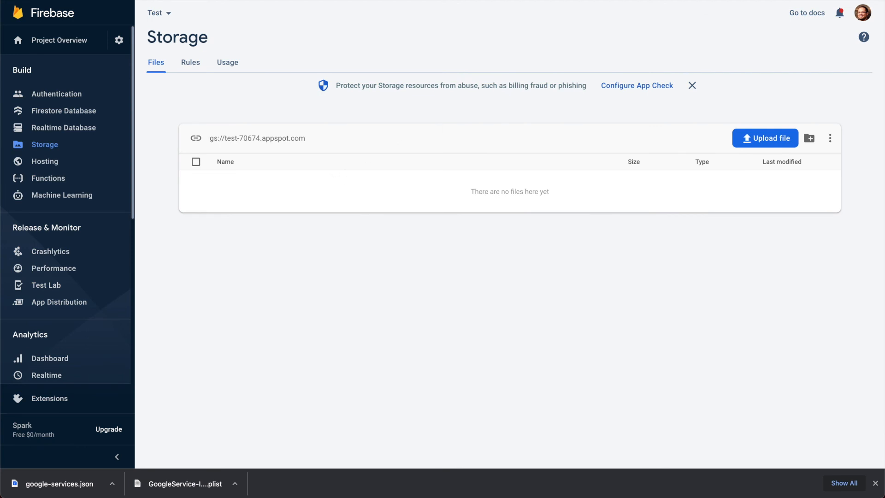
pyautogui.moveTo(861, 12)
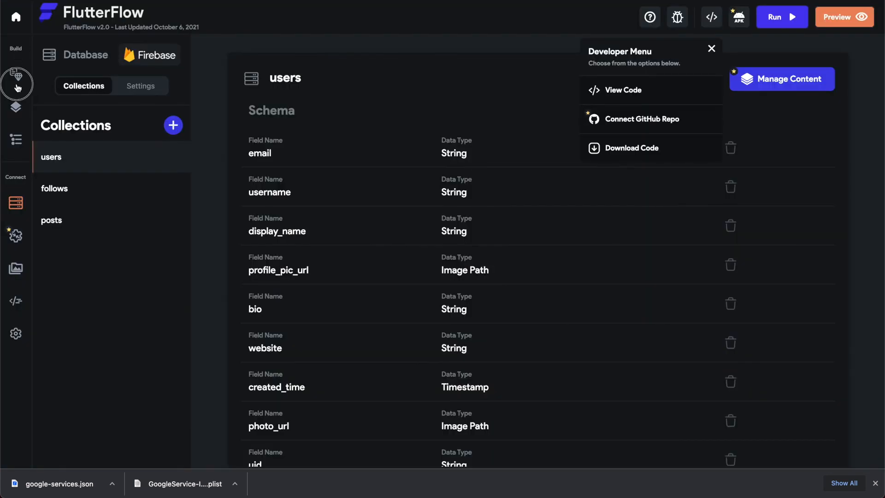
# Step: Switch to the Pages panel and then the Widgets panel in the FlutterFlow editor
pyautogui.click(17, 75)
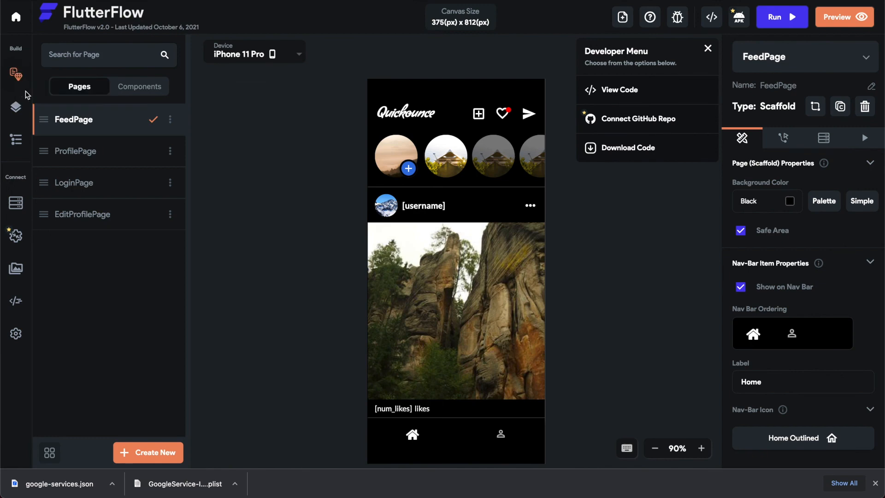
pyautogui.click(15, 107)
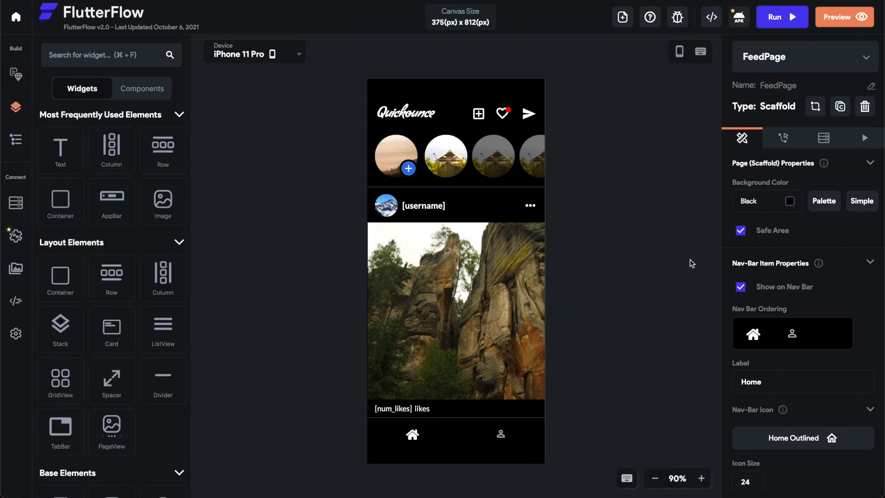
pyautogui.moveTo(675, 117)
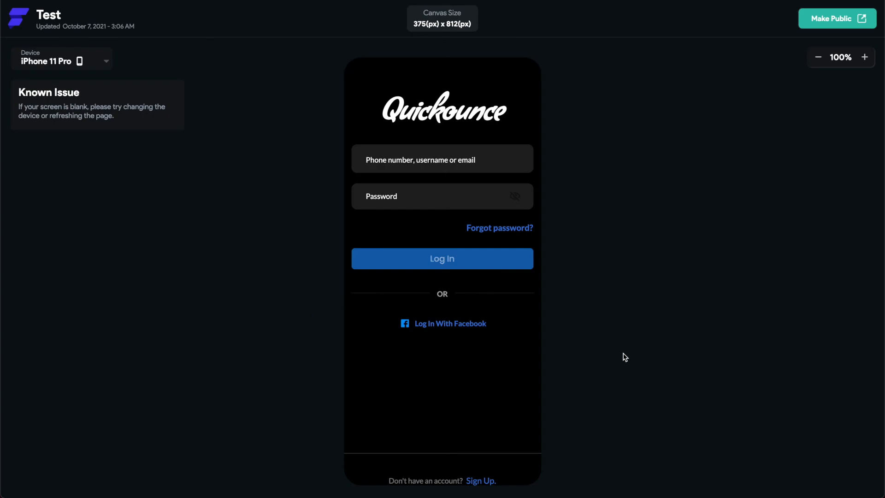
pyautogui.moveTo(839, 27)
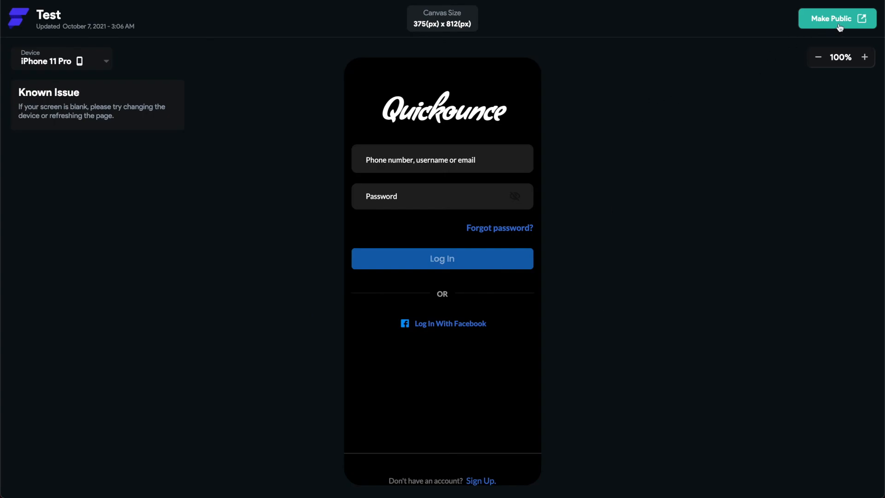
pyautogui.moveTo(486, 155)
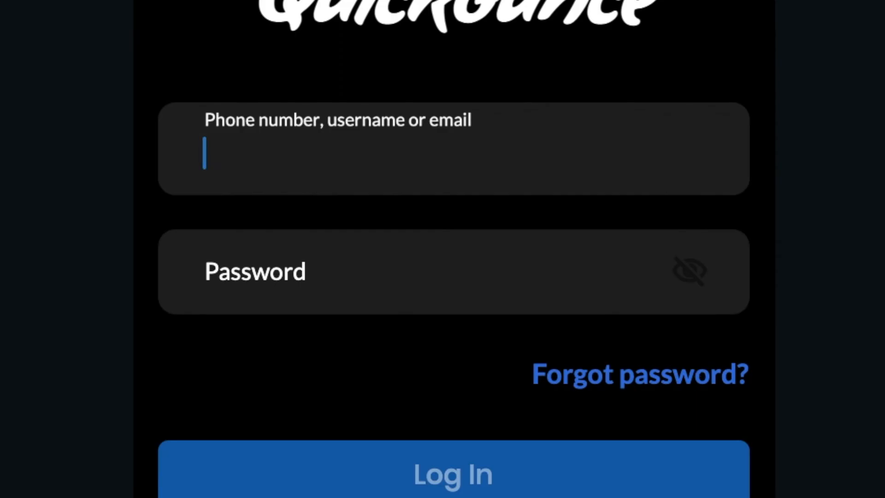
pyautogui.write('test@')
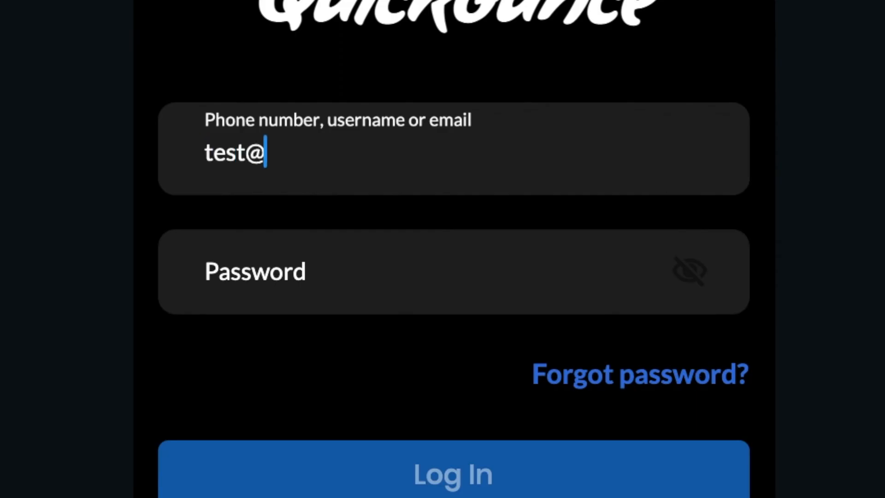
pyautogui.write('test.com')
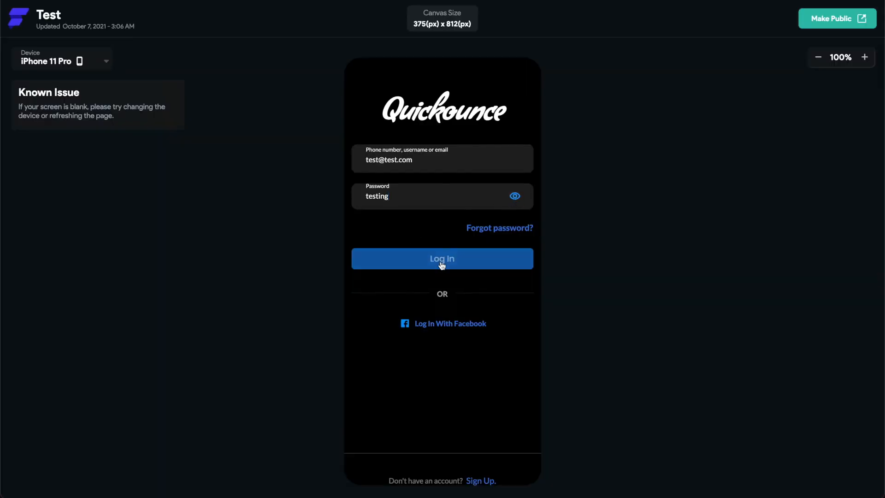
pyautogui.click(442, 258)
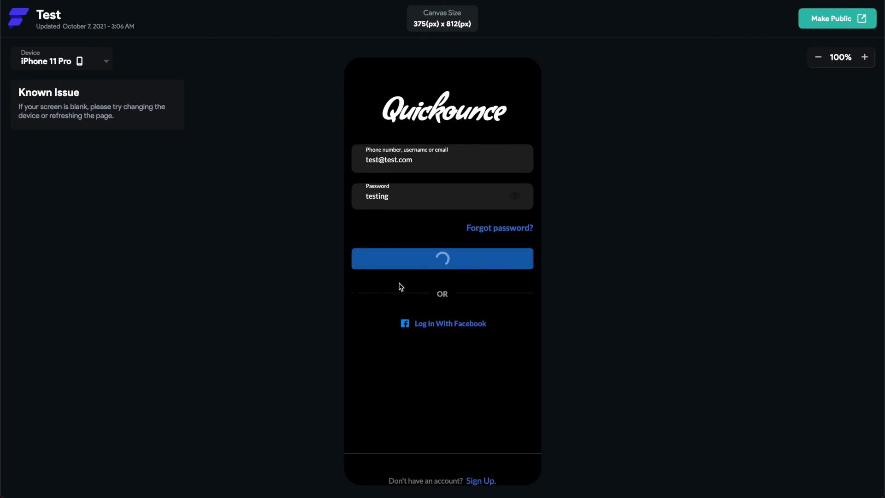
pyautogui.click(442, 259)
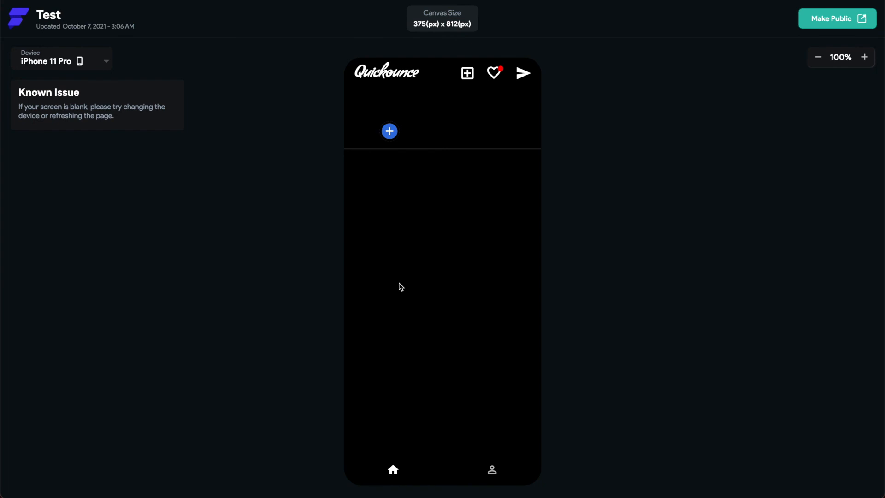
pyautogui.moveTo(479, 430)
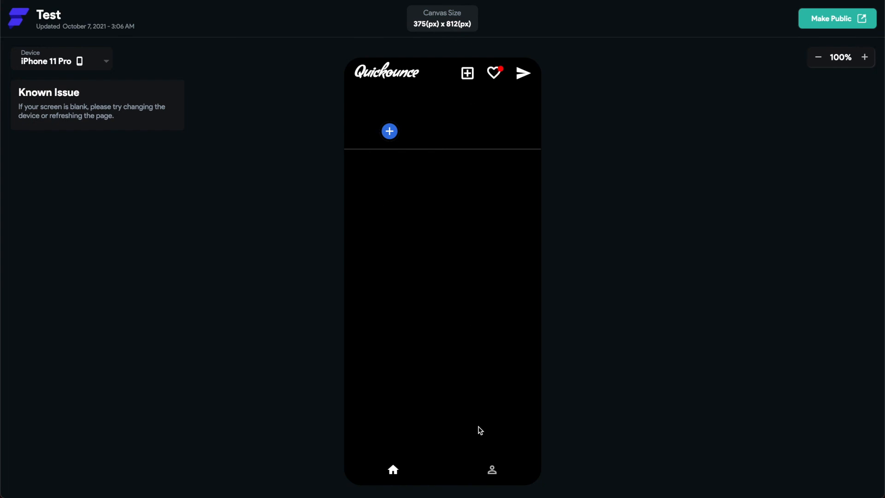
# Step: Open the profile tab in the preview, showing 7 posts, 179 followers and 144 following
pyautogui.click(491, 469)
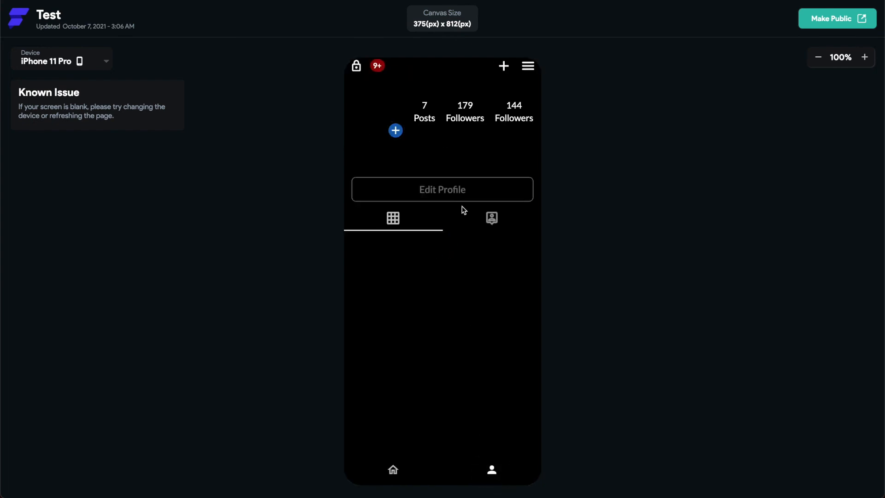
pyautogui.moveTo(483, 98)
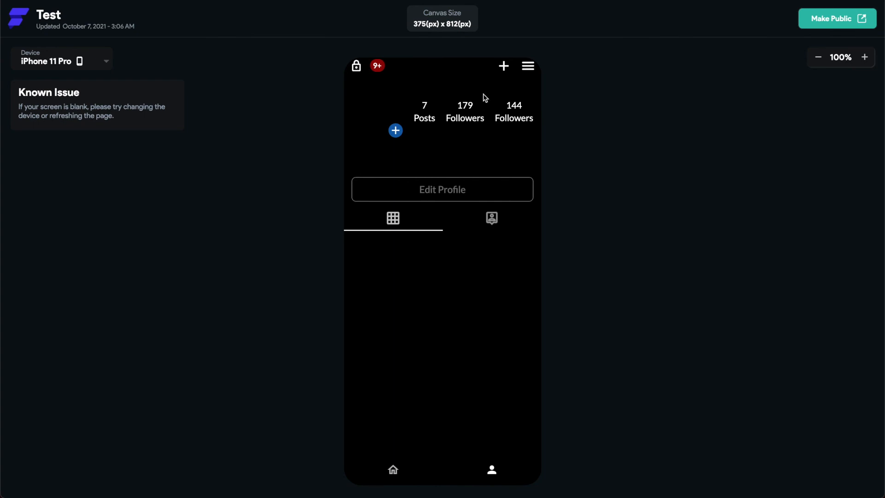
pyautogui.moveTo(442, 106)
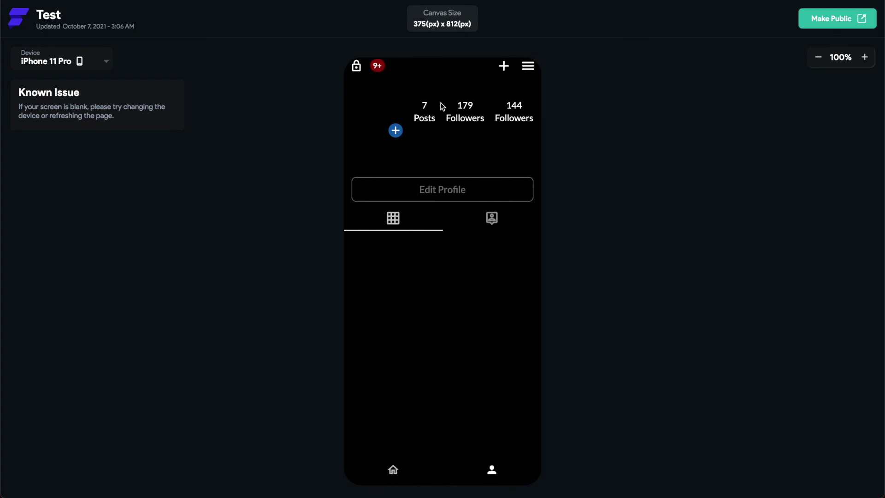
pyautogui.moveTo(497, 216)
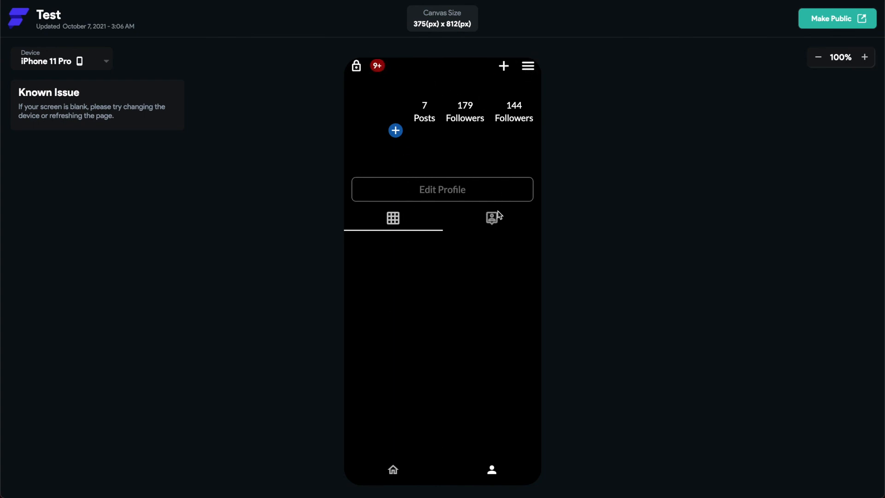
pyautogui.moveTo(516, 70)
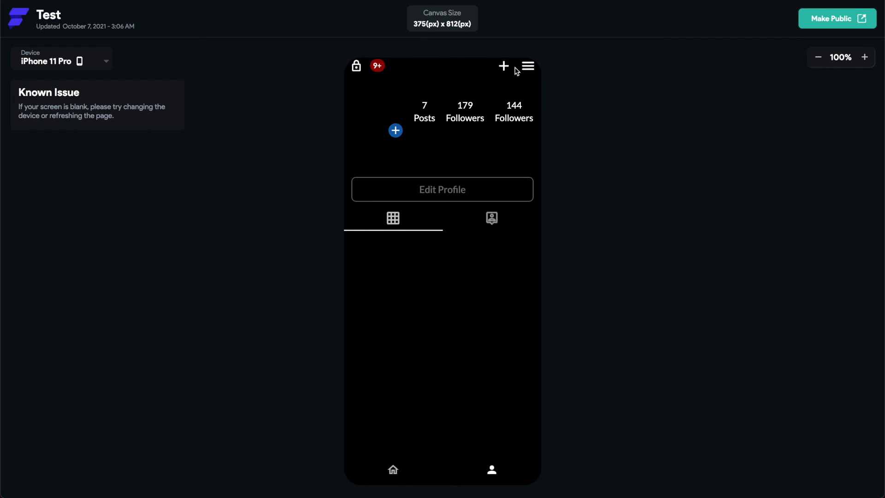
pyautogui.moveTo(399, 423)
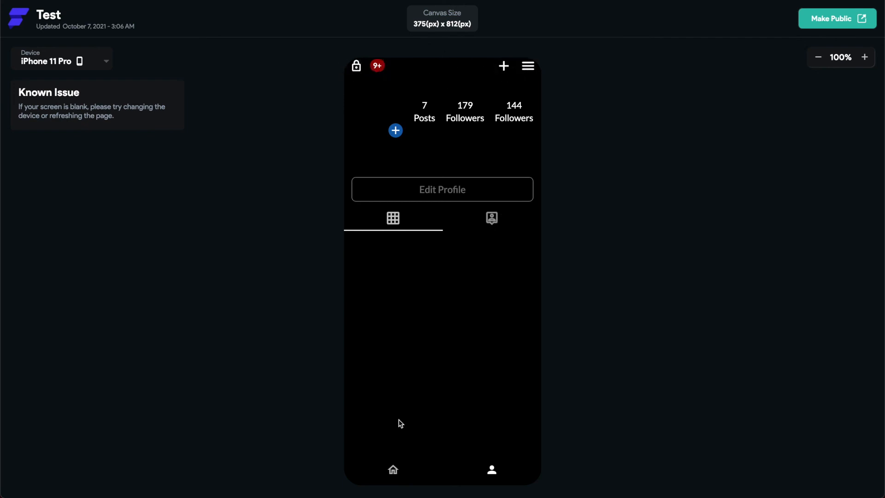